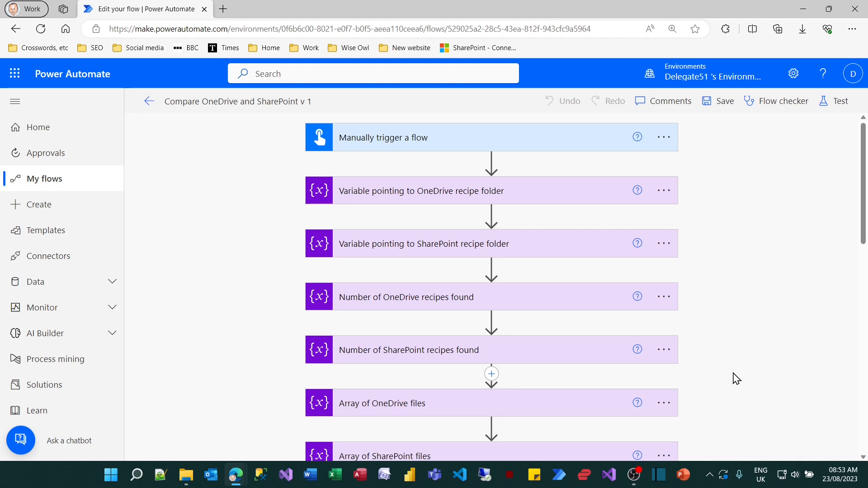
Insert a Scope action after the Array of SharePoint files step.
scroll(down, 3)
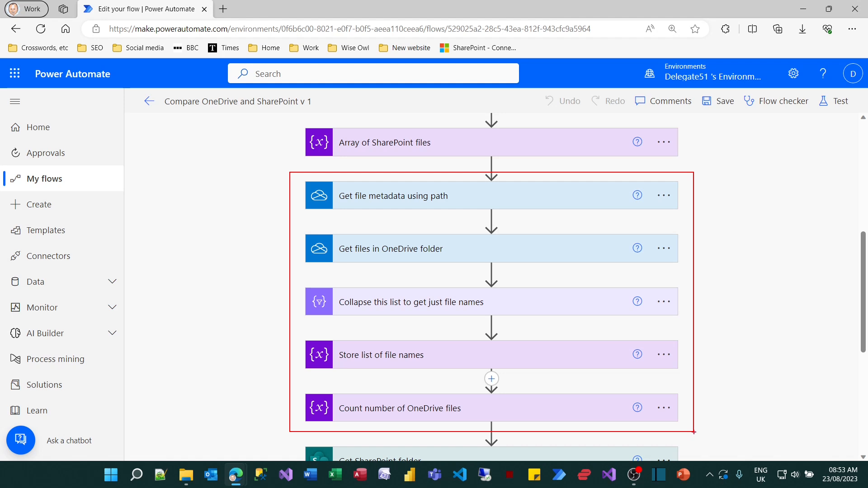
scroll(down, 3)
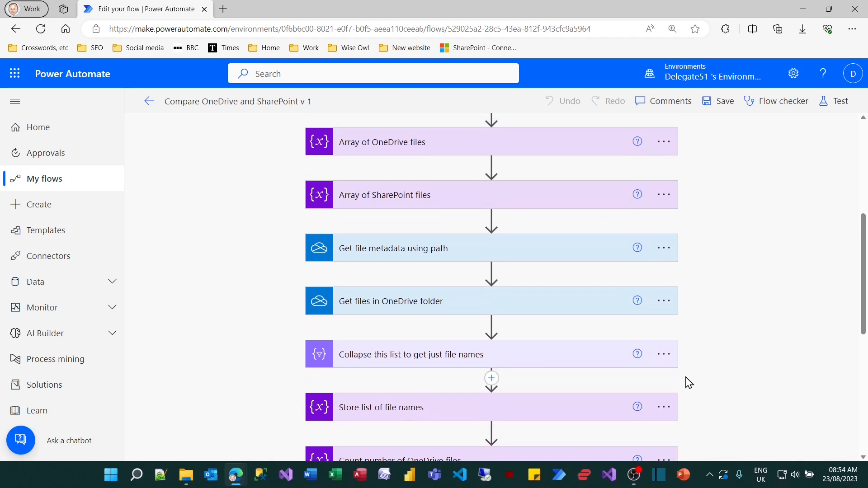
mouse_move(644, 264)
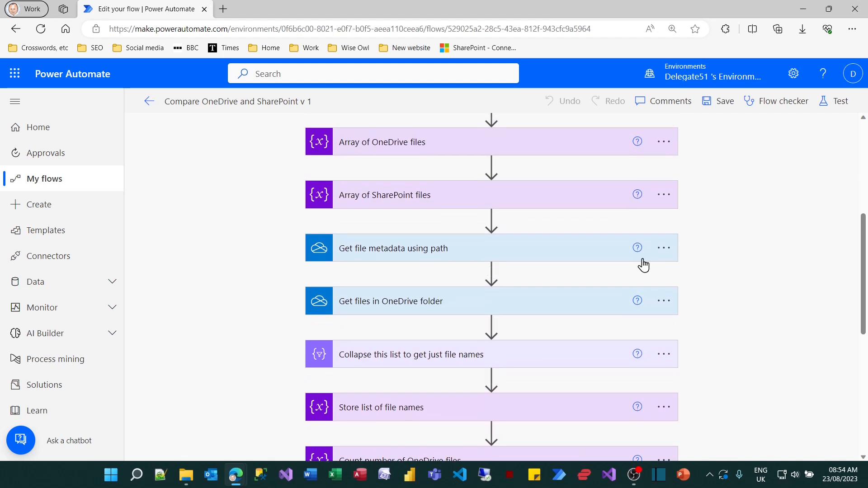
mouse_move(490, 218)
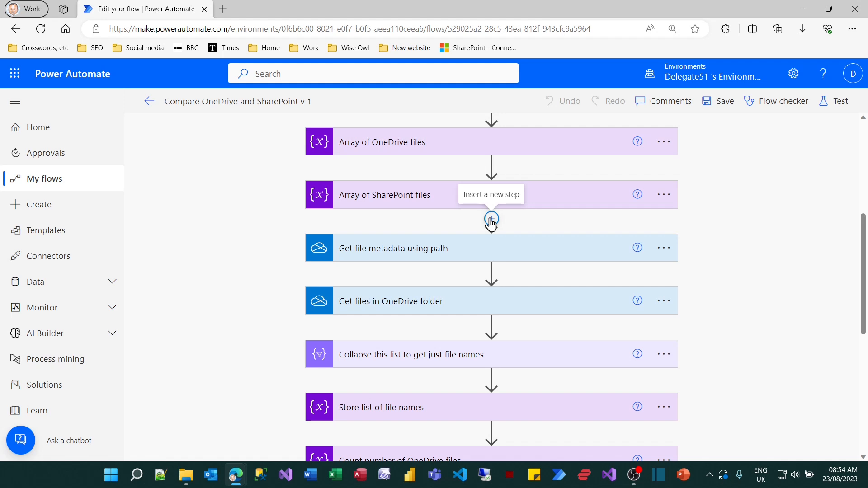
click(491, 218)
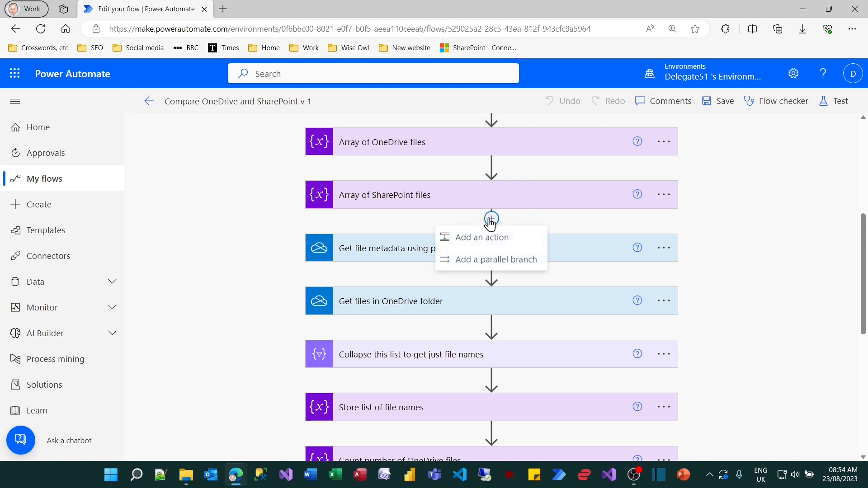
click(481, 237)
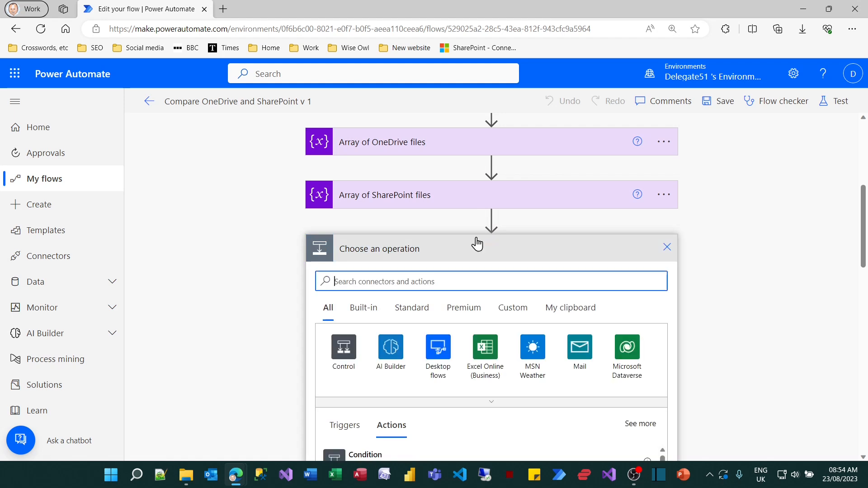
text(scope)
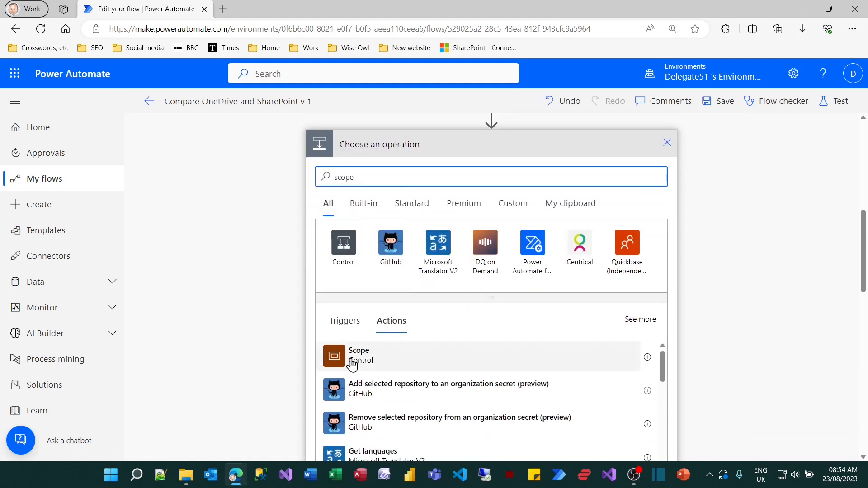
click(359, 355)
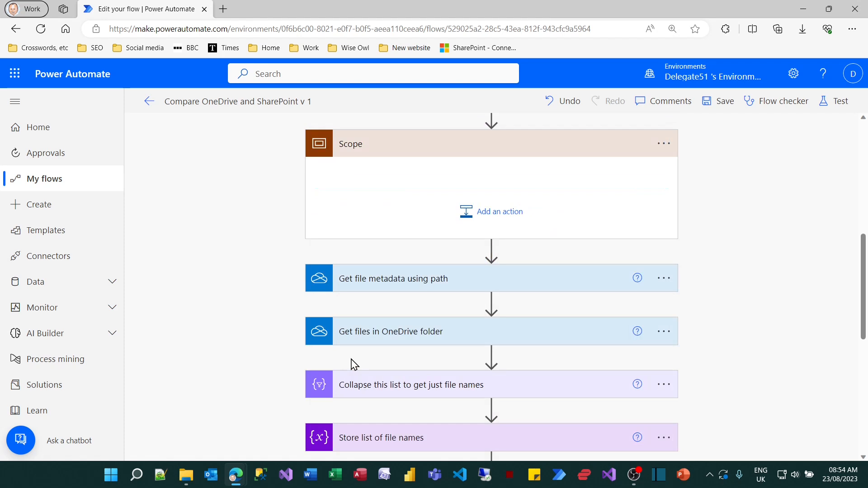
Rename the scope 'OneDrive actions' and move the five OneDrive steps into it.
click(663, 144)
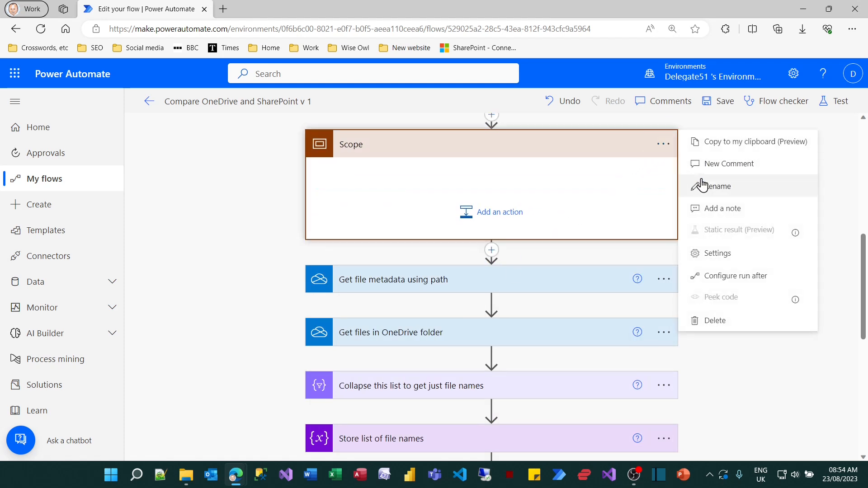
click(716, 186)
text(OneDrive actions)
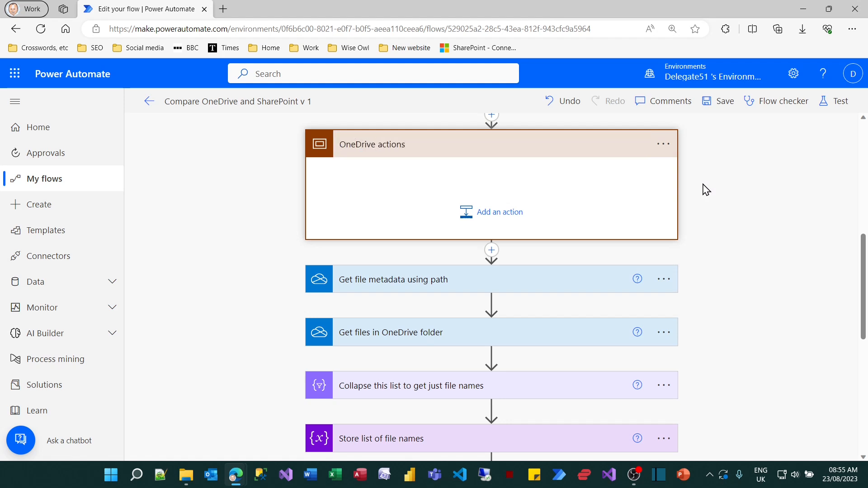
mouse_move(474, 290)
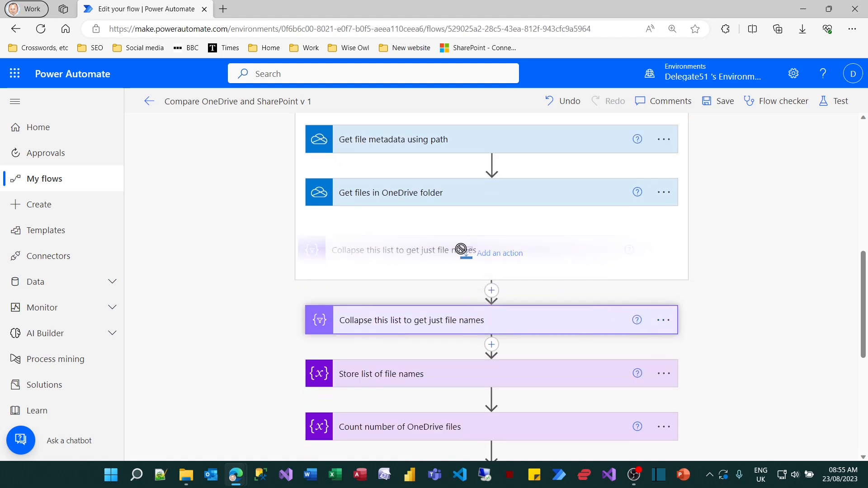
scroll(down, 3)
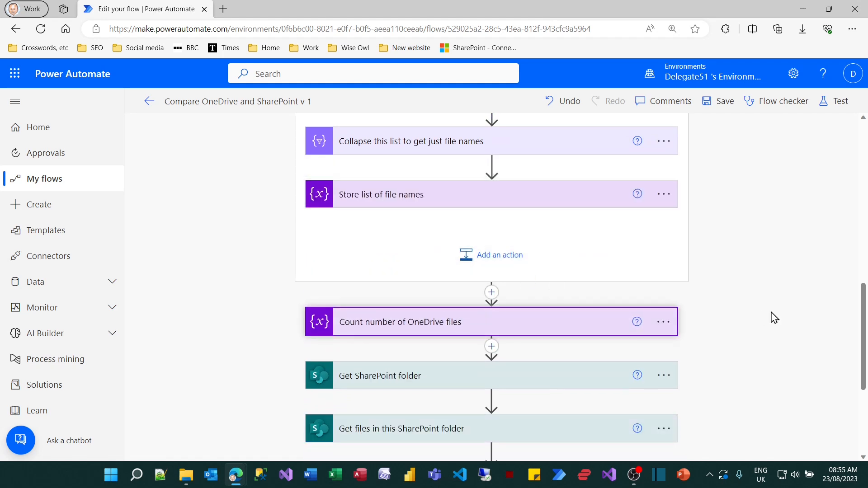
mouse_move(574, 241)
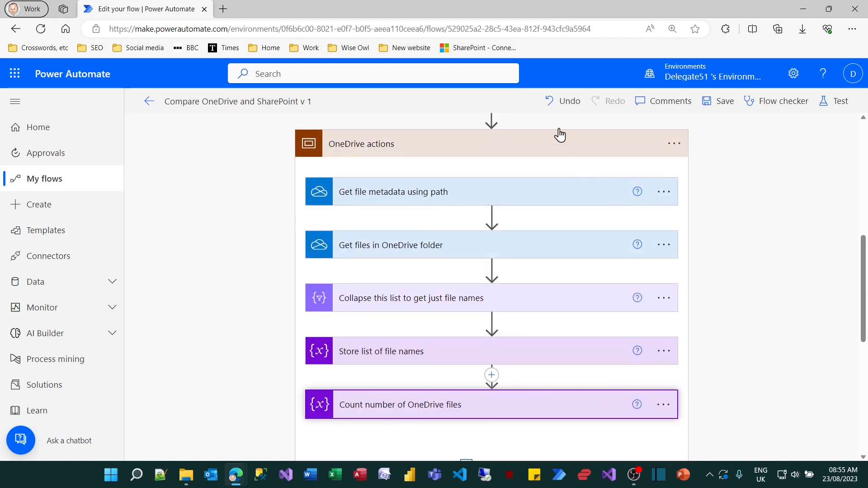
scroll(down, 3)
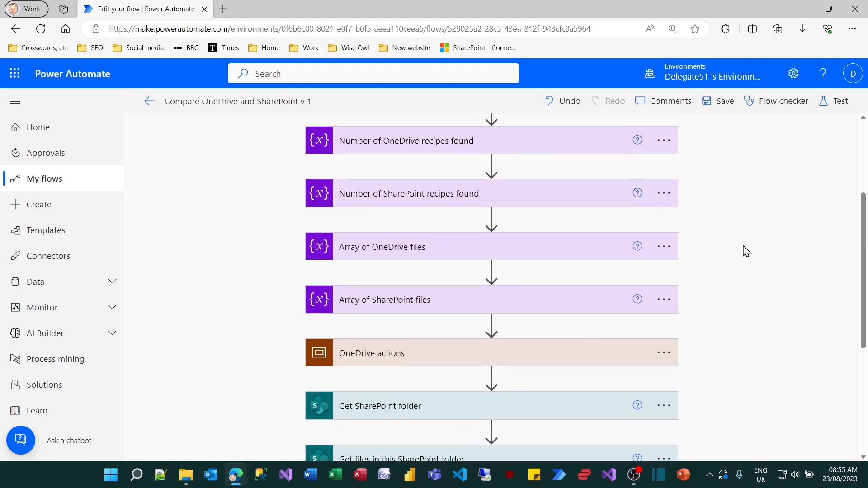
scroll(down, 3)
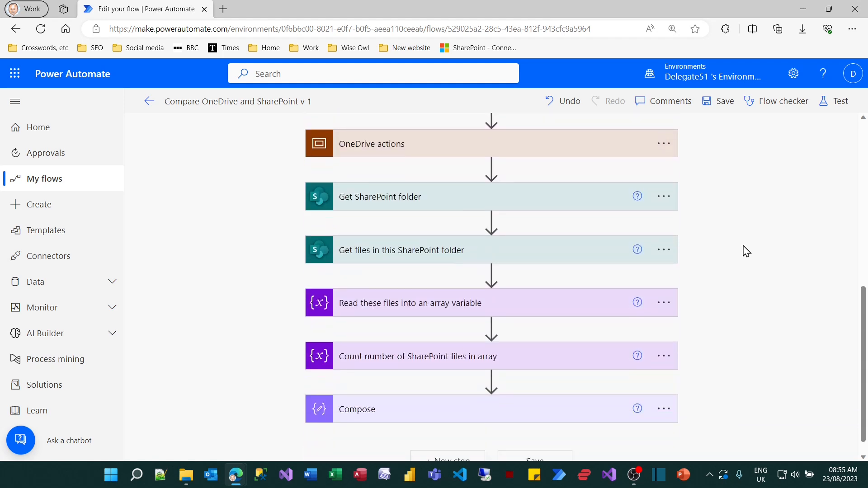
Add a Scope named 'SharePoint actions' after OneDrive actions and move the SharePoint steps in.
click(491, 168)
text(s)
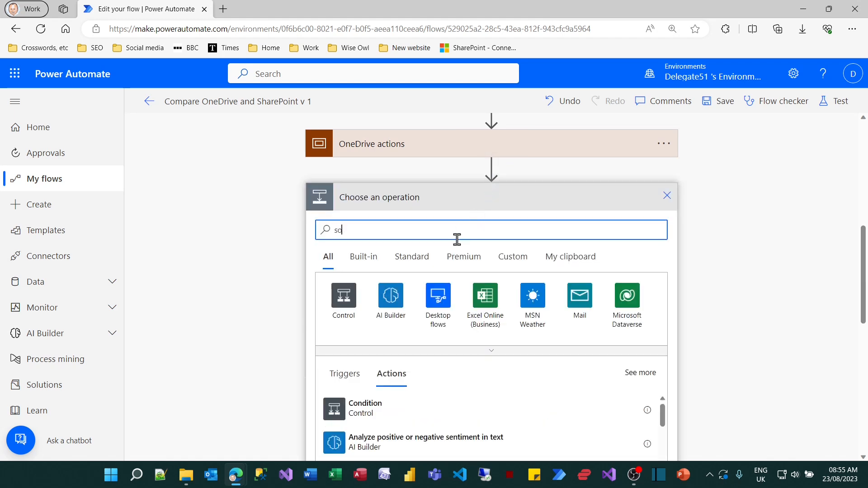
text(cope)
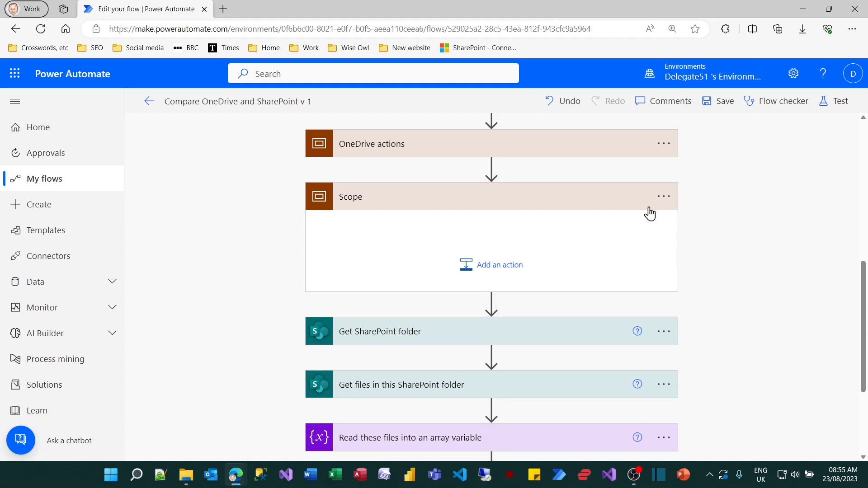
click(350, 197)
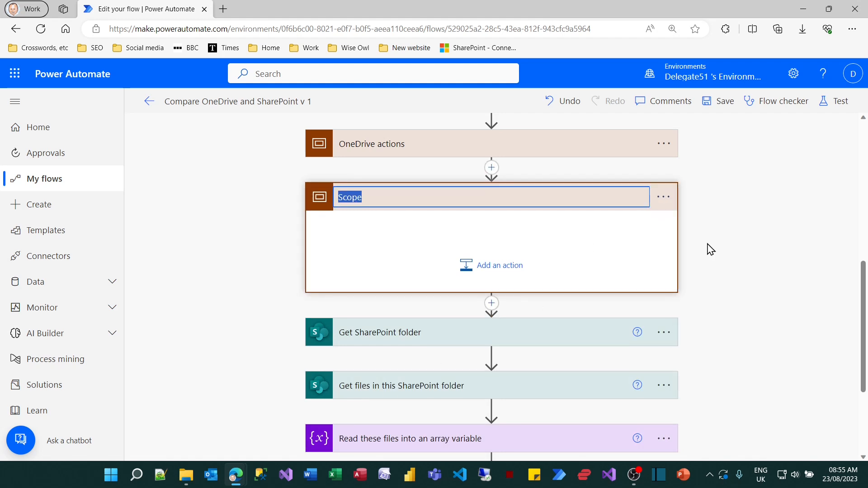
text(SharePoint ac)
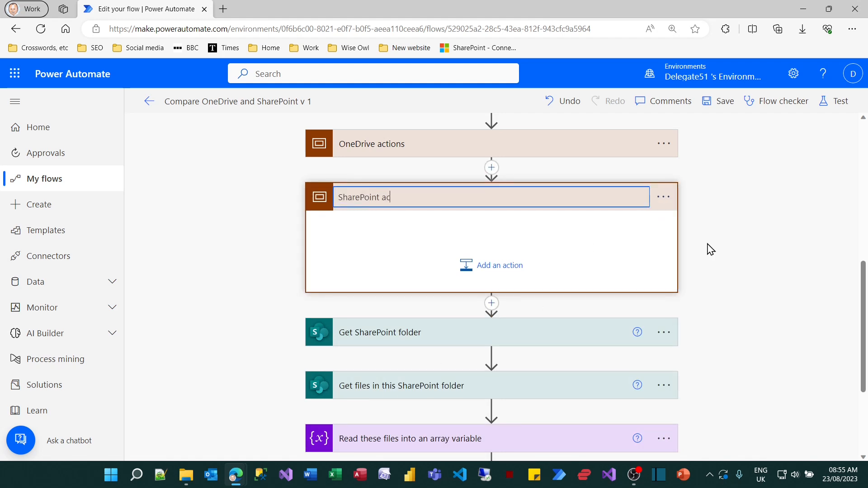
scroll(down, 3)
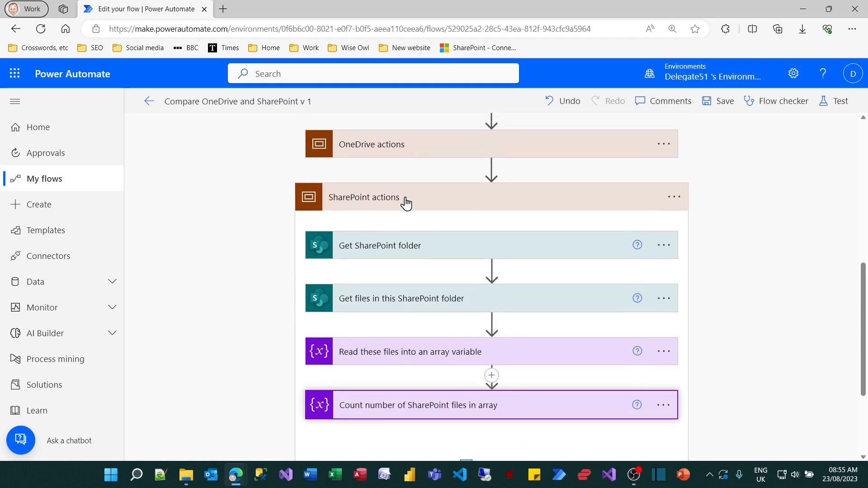
scroll(up, 3)
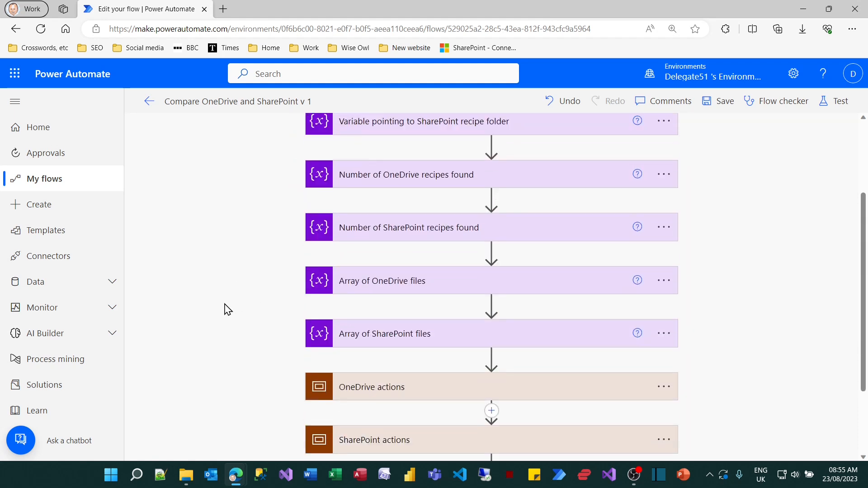
scroll(down, 3)
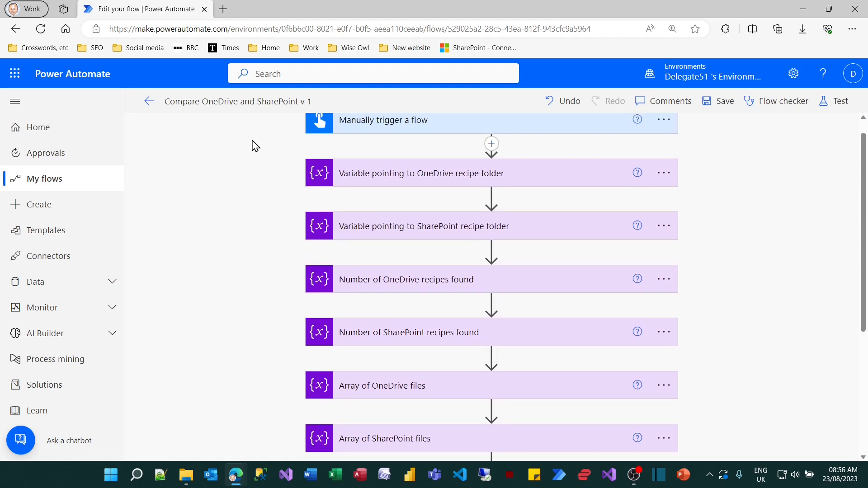
Try inserting a step right after the trigger, then dismiss the top-level variable warning.
scroll(down, 3)
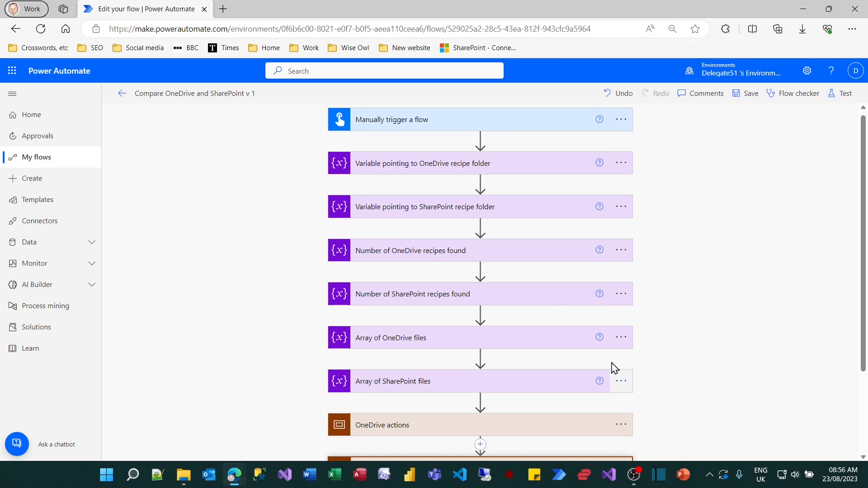
click(479, 138)
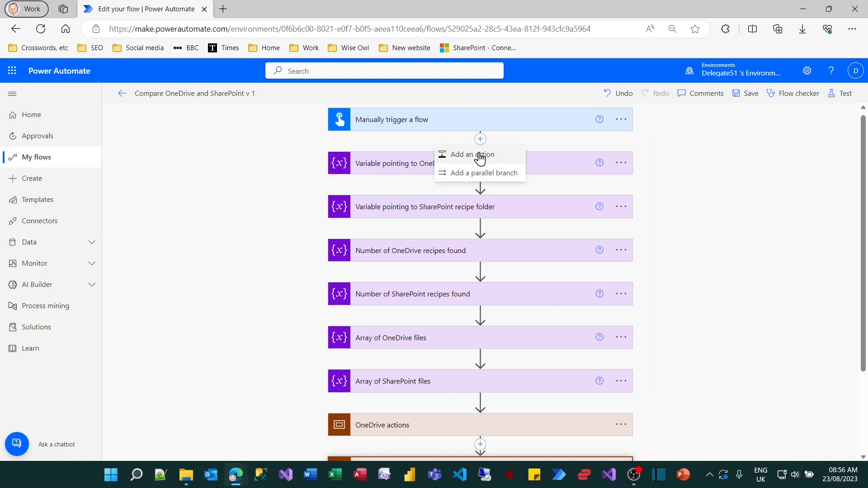
click(469, 154)
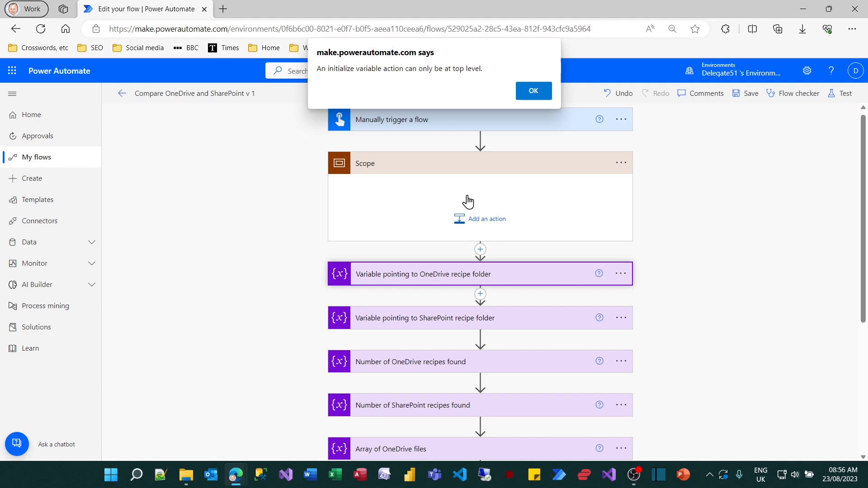
click(532, 90)
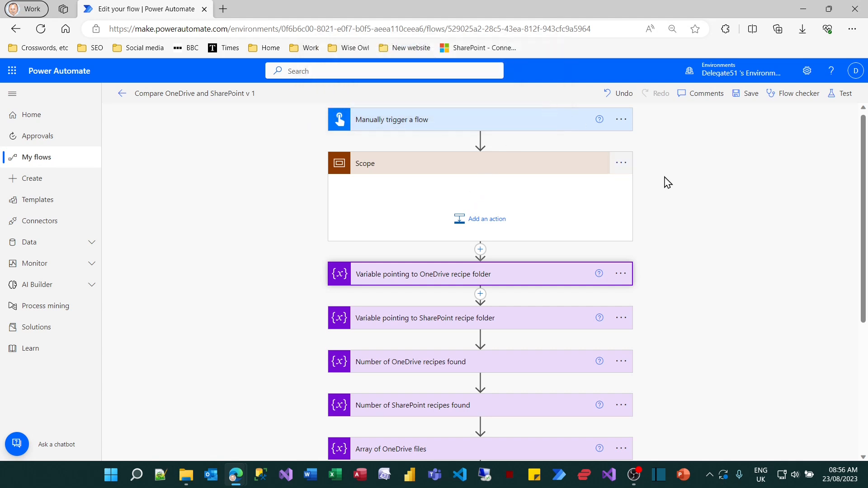
mouse_move(772, 248)
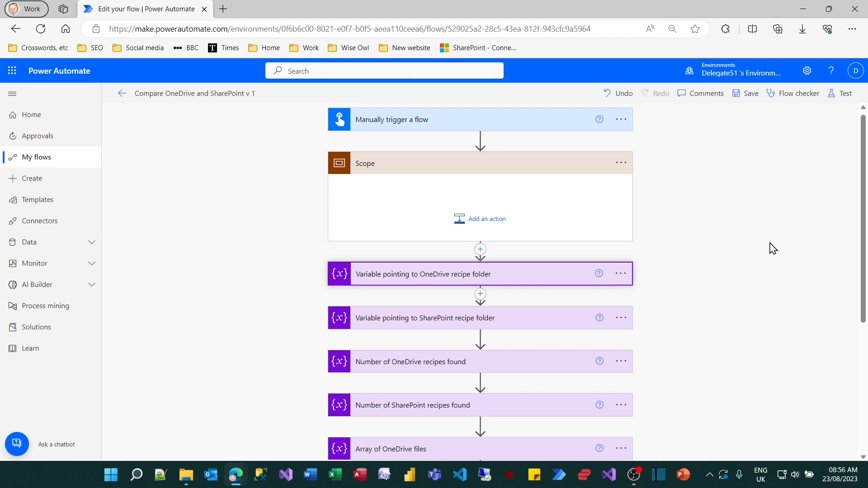
mouse_move(770, 250)
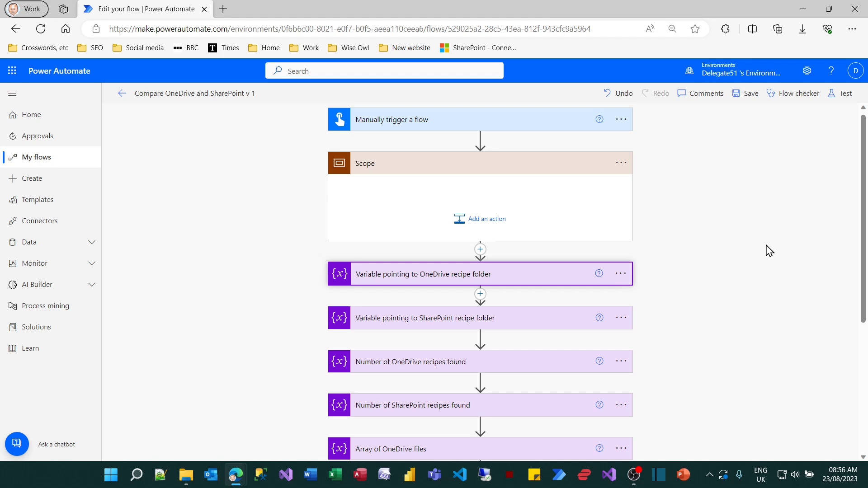
mouse_move(526, 203)
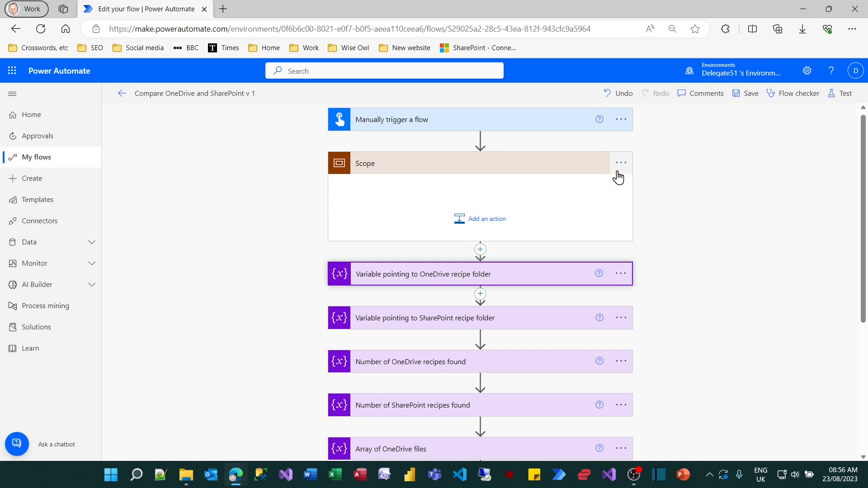
Delete the empty Scope step below the trigger and confirm.
click(620, 162)
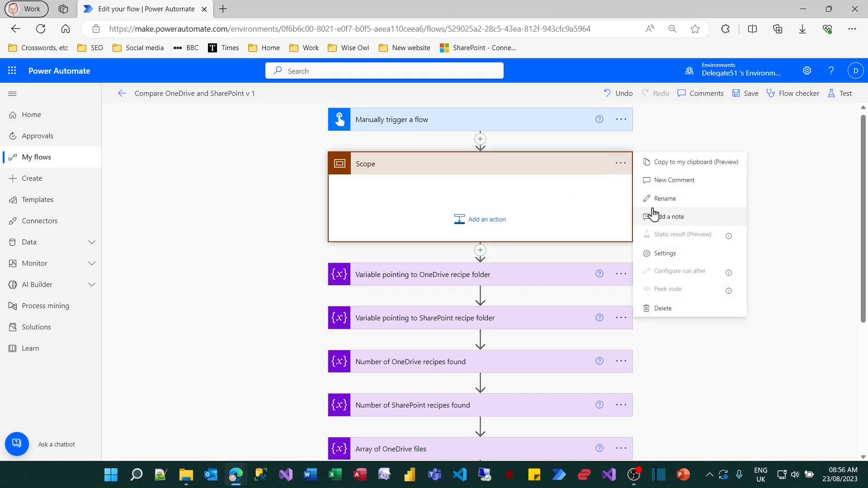
click(662, 309)
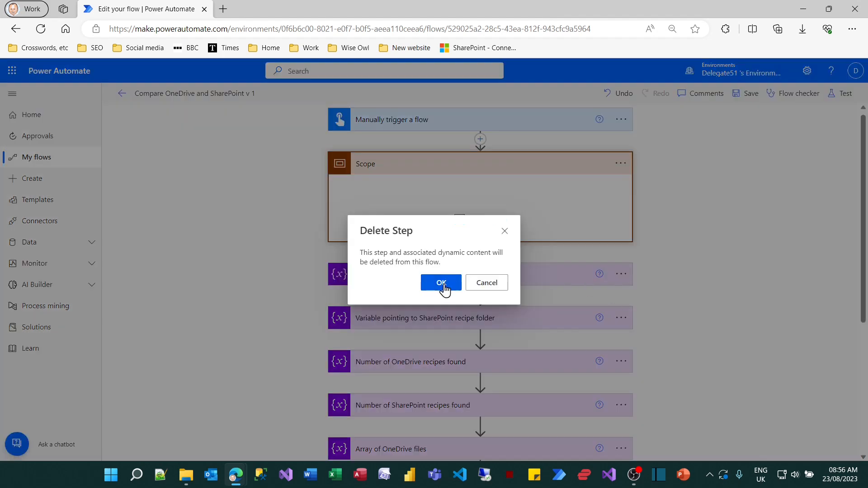
click(441, 283)
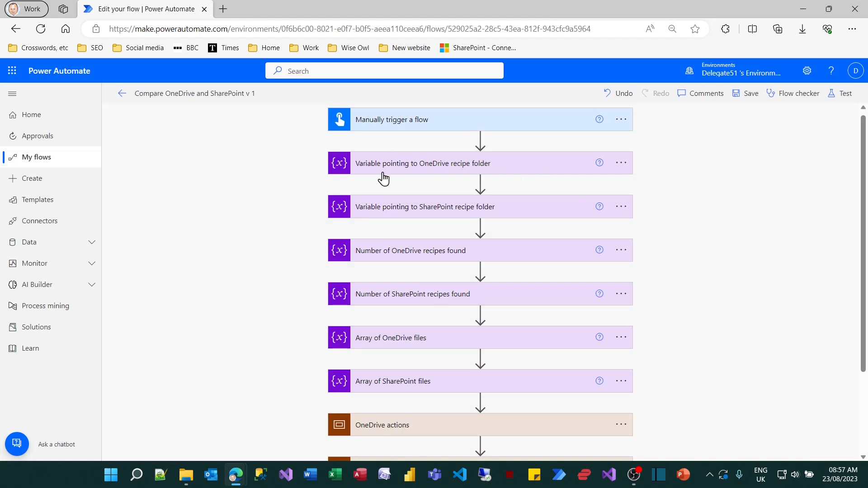
mouse_move(552, 175)
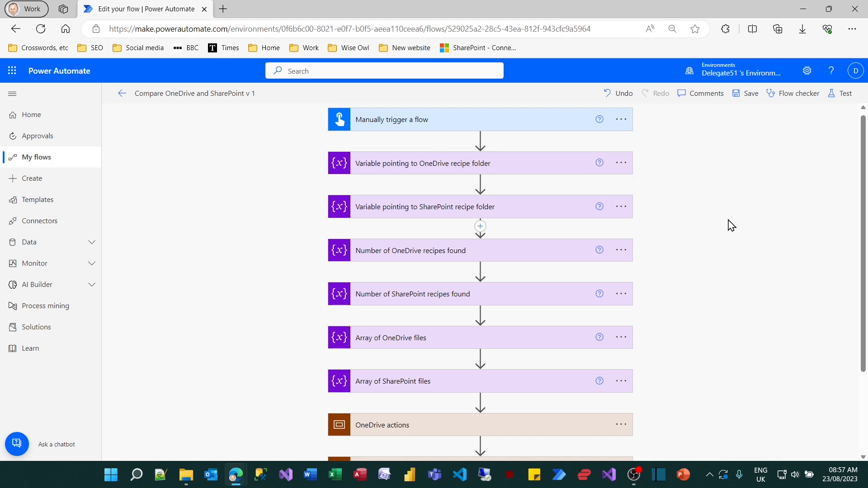
scroll(down, 3)
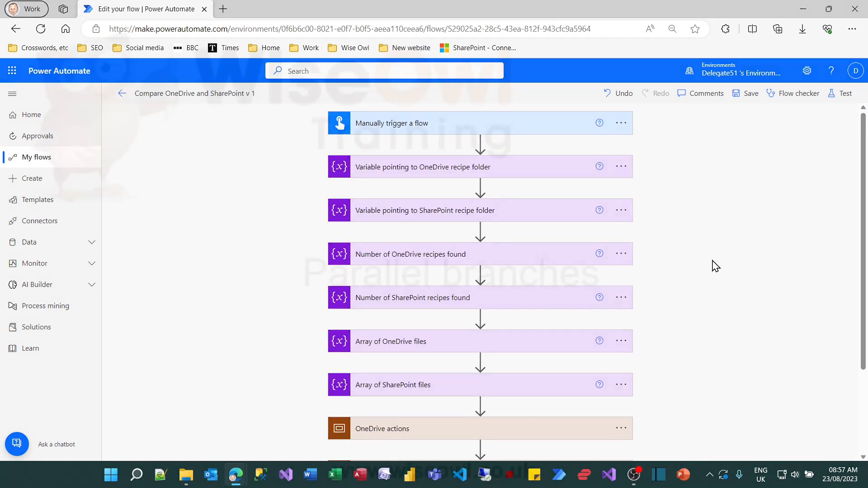
scroll(down, 3)
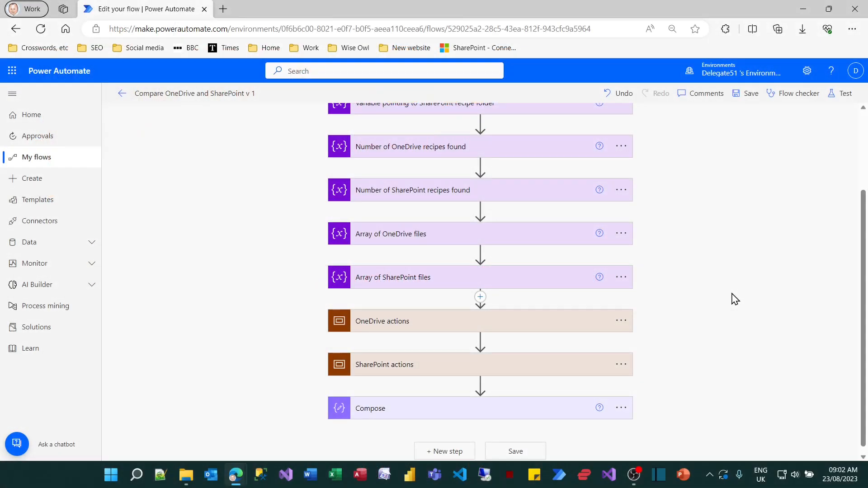
scroll(down, 3)
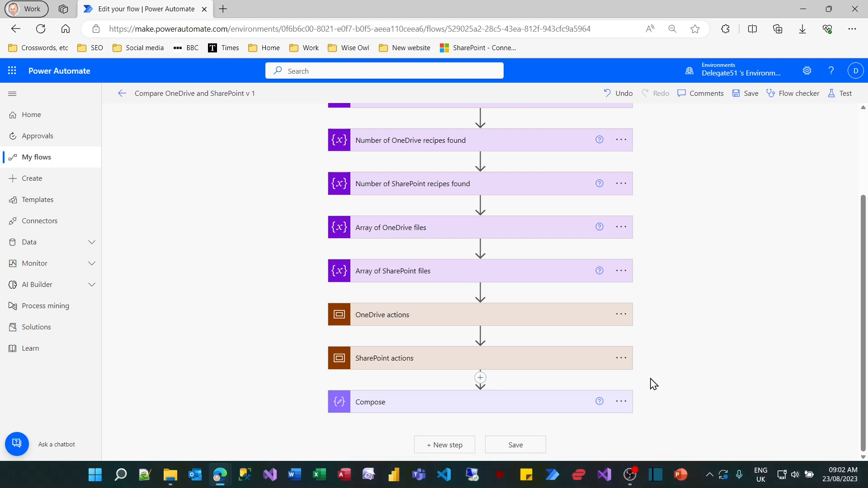
mouse_move(685, 382)
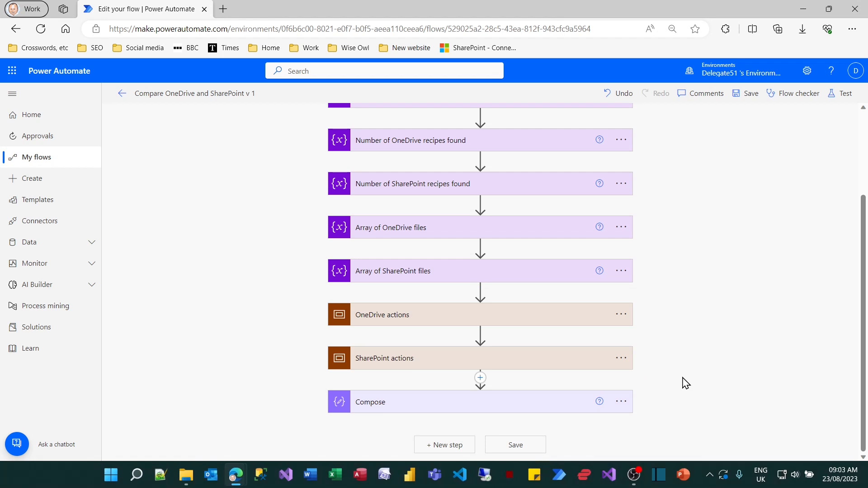
mouse_move(480, 291)
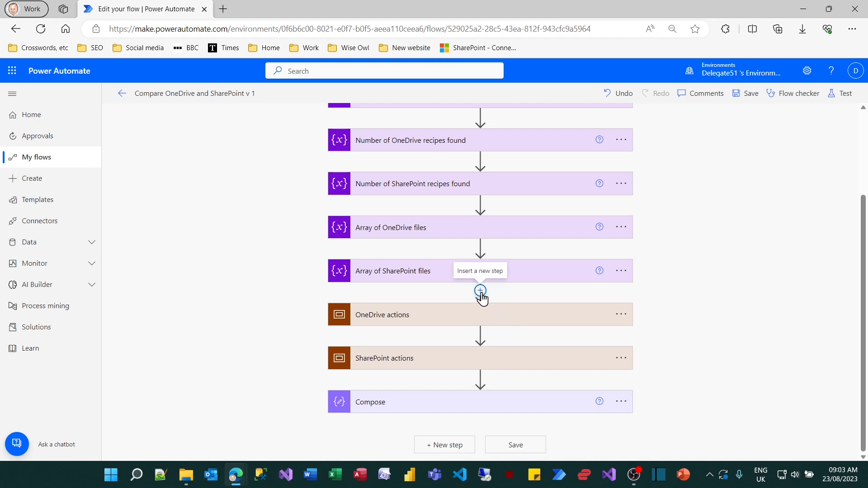
mouse_move(511, 330)
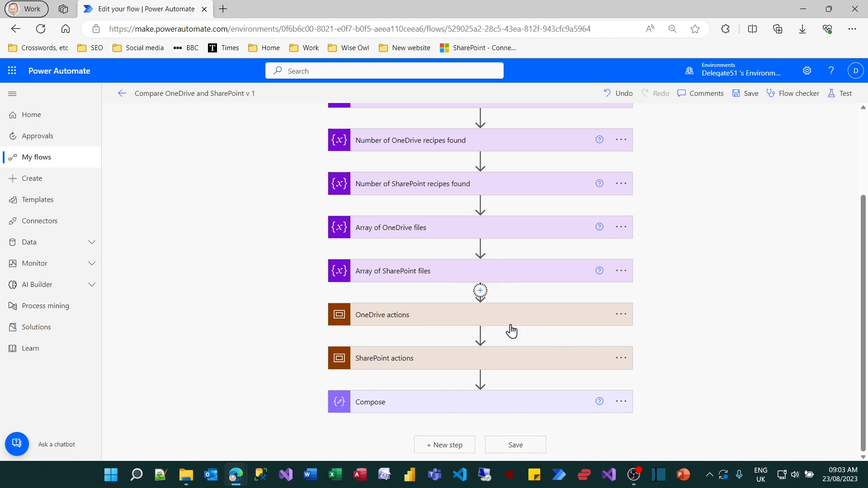
click(479, 290)
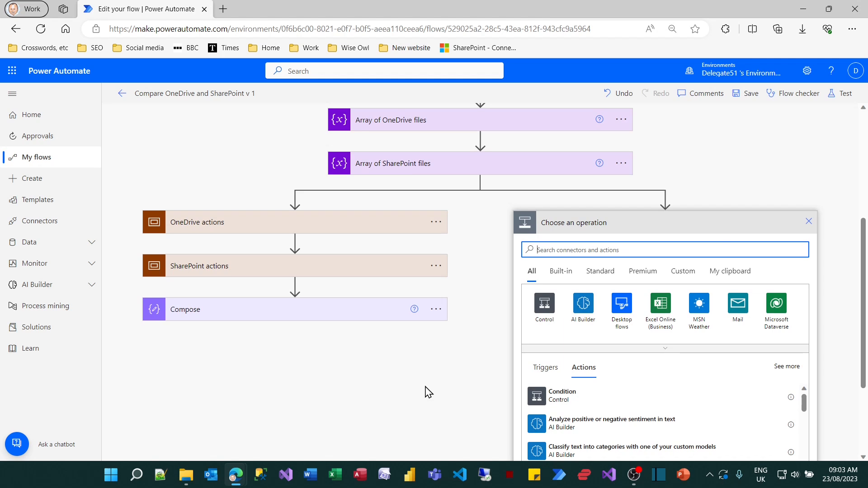
mouse_move(465, 385)
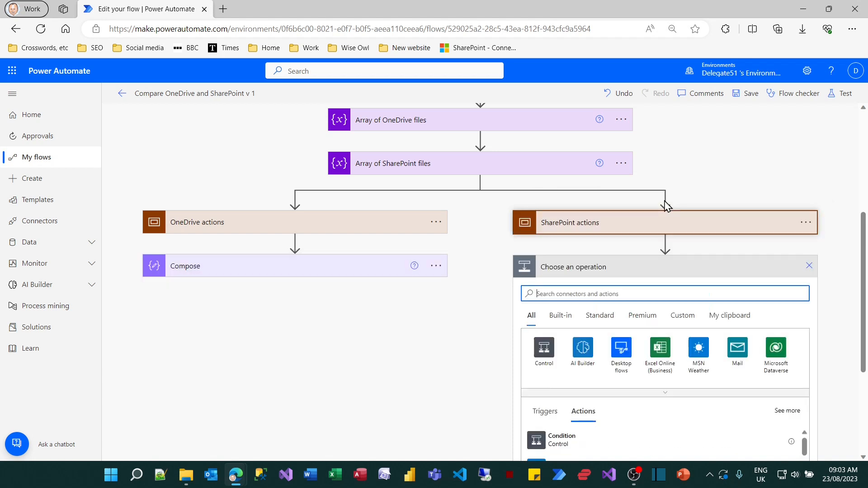
mouse_move(592, 269)
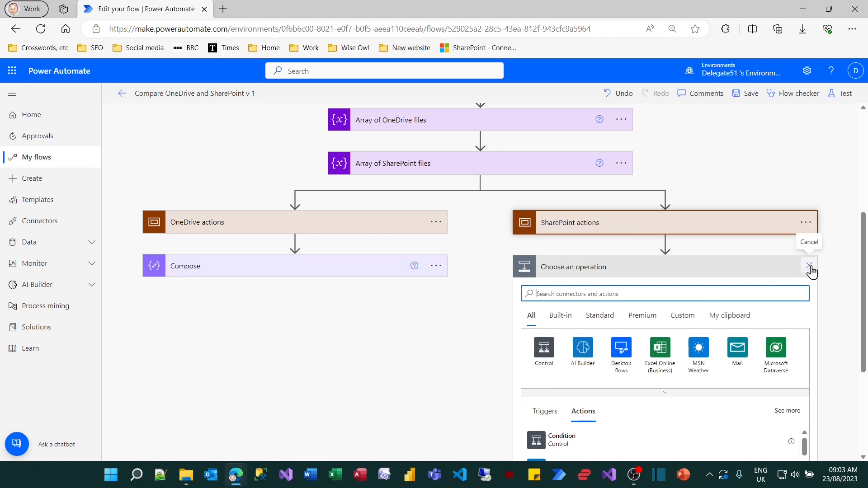
click(808, 266)
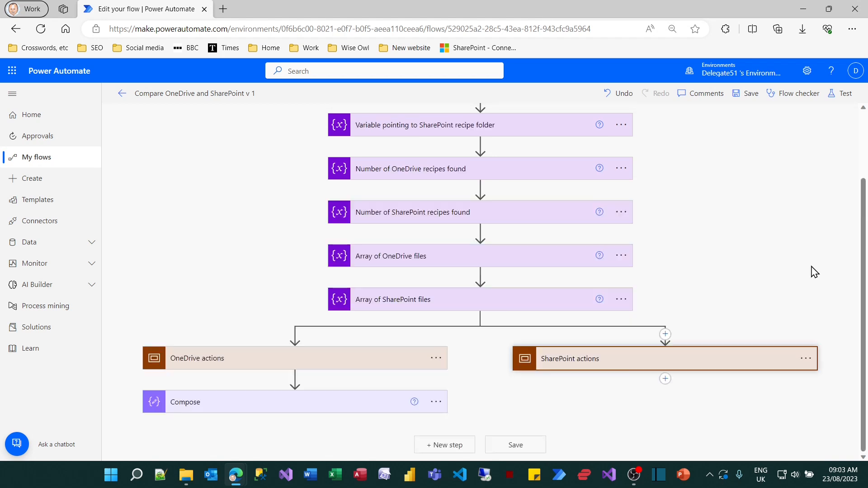
drag(569, 358, 293, 380)
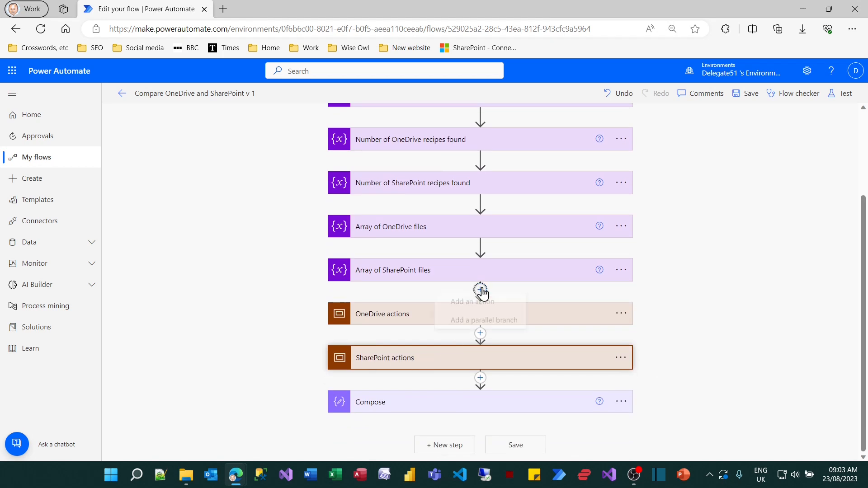
Add a parallel branch and paste a copy of SharePoint actions into it.
click(471, 301)
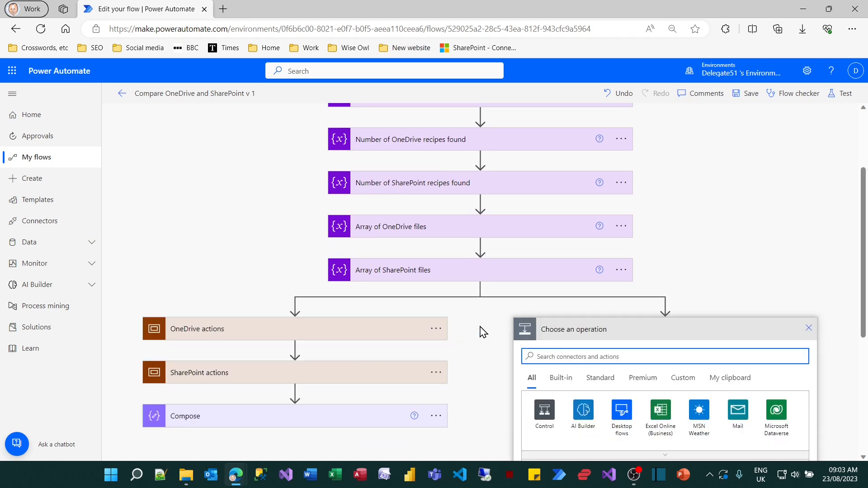
mouse_move(437, 375)
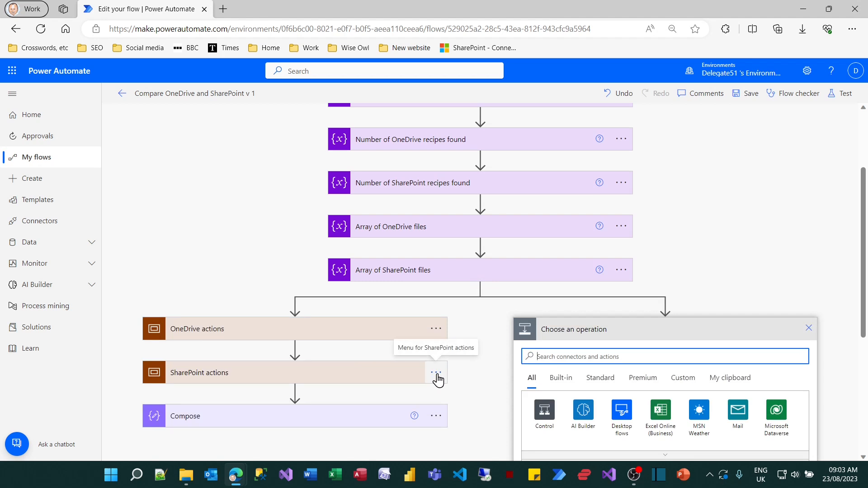
click(436, 372)
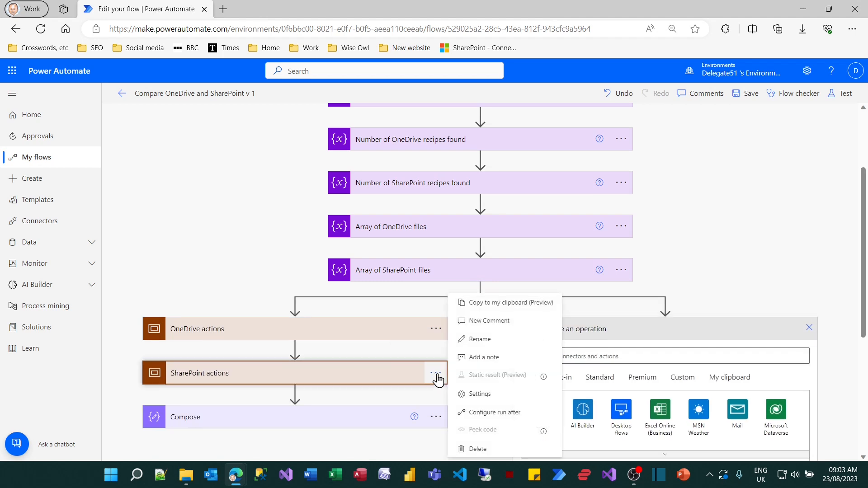
click(506, 307)
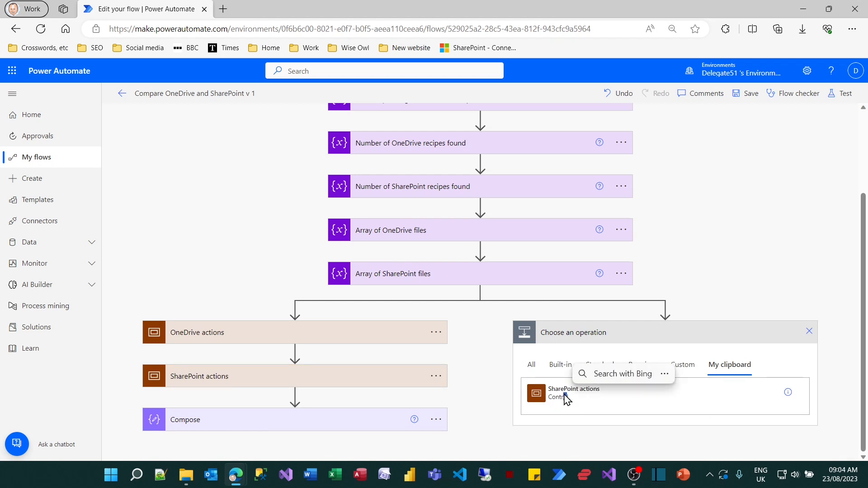
click(574, 392)
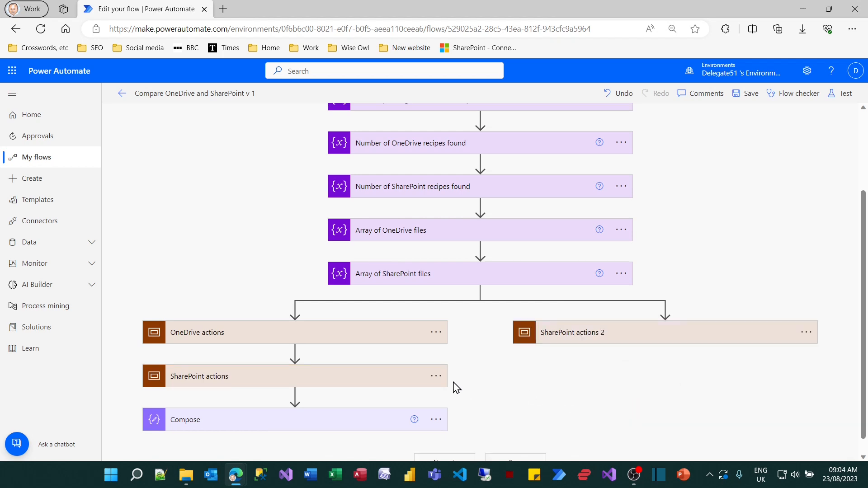
Delete the original SharePoint actions scope and rename the copy 'SharePoint actions'.
click(436, 375)
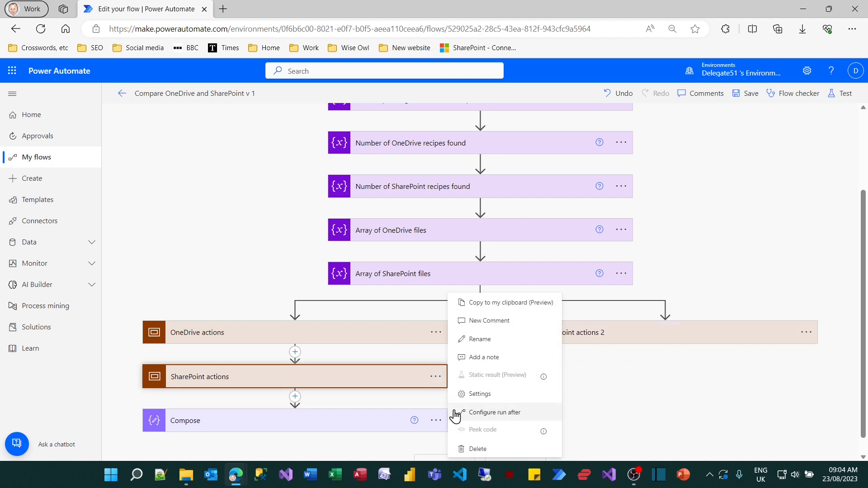
click(476, 448)
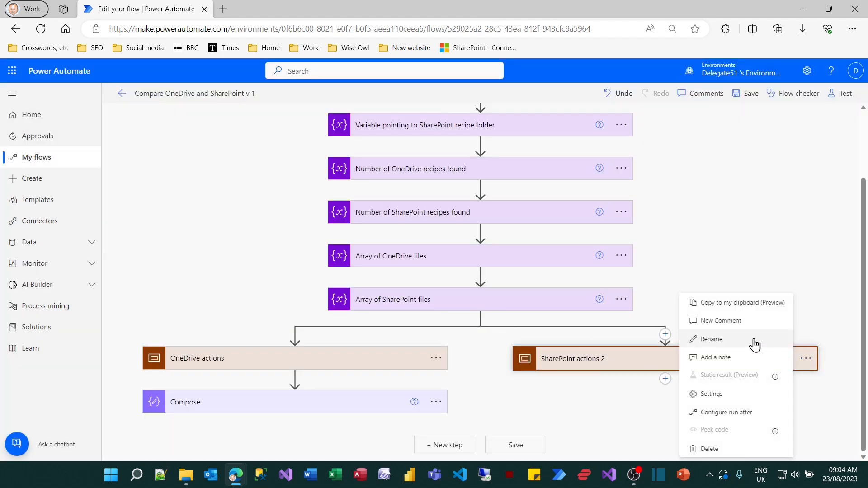
click(711, 338)
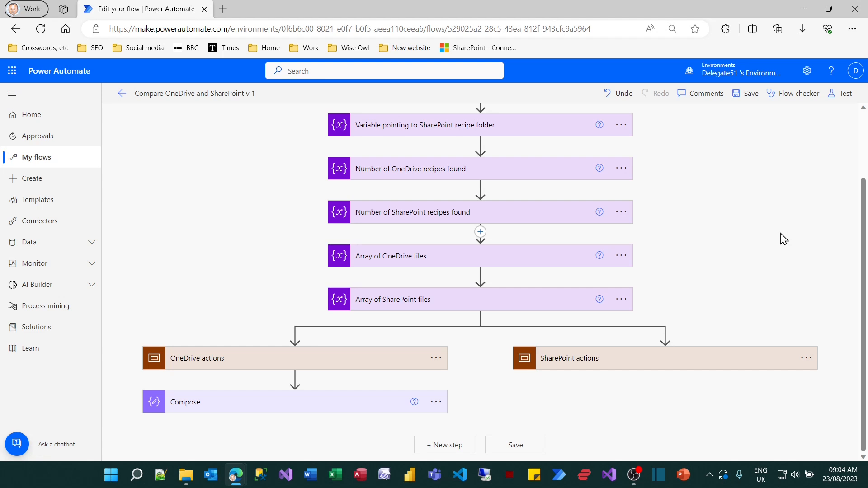
mouse_move(780, 242)
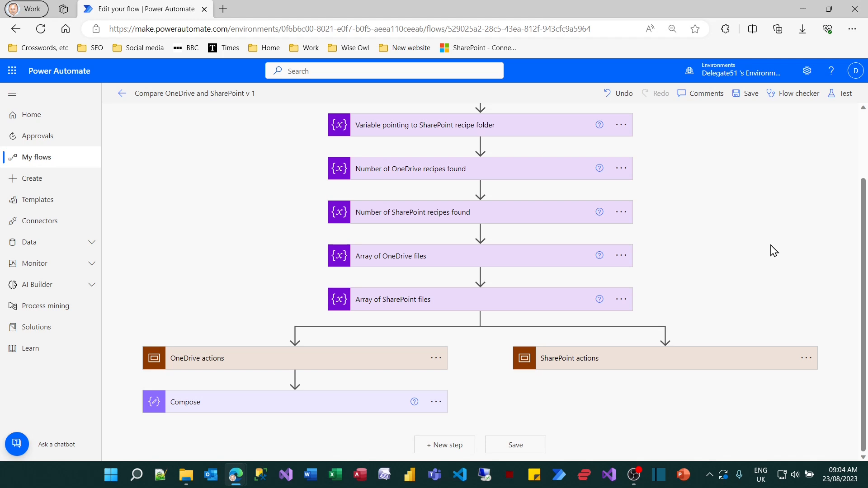
mouse_move(666, 379)
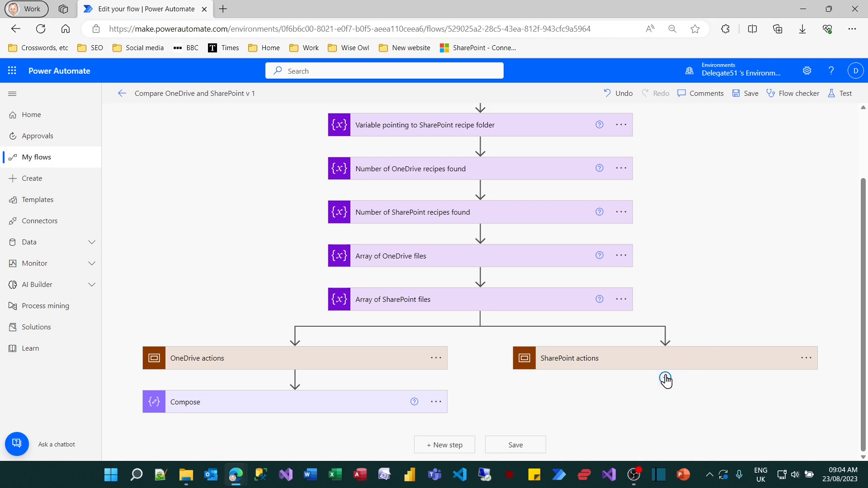
mouse_move(665, 380)
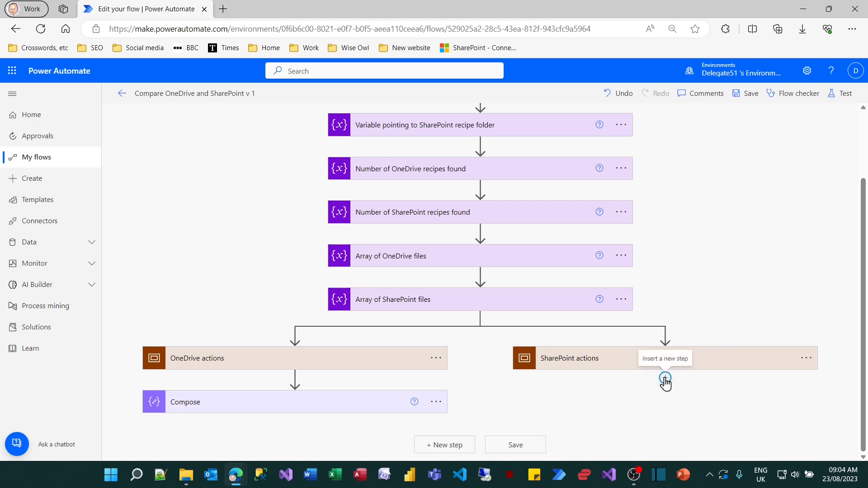
mouse_move(293, 423)
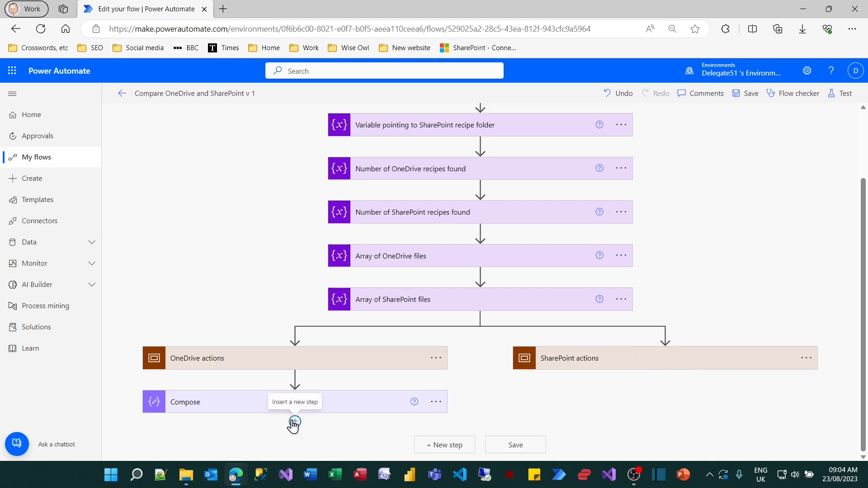
mouse_move(449, 449)
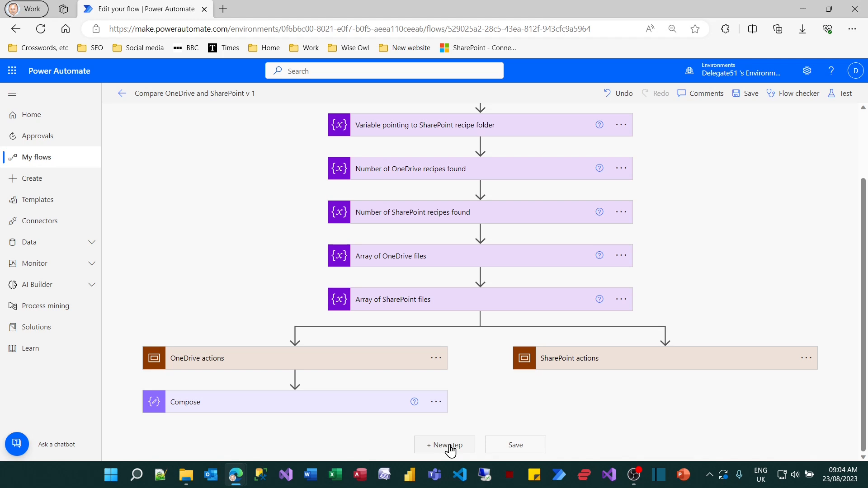
Drag Compose below both scopes and dismiss the unused operation picker.
click(443, 445)
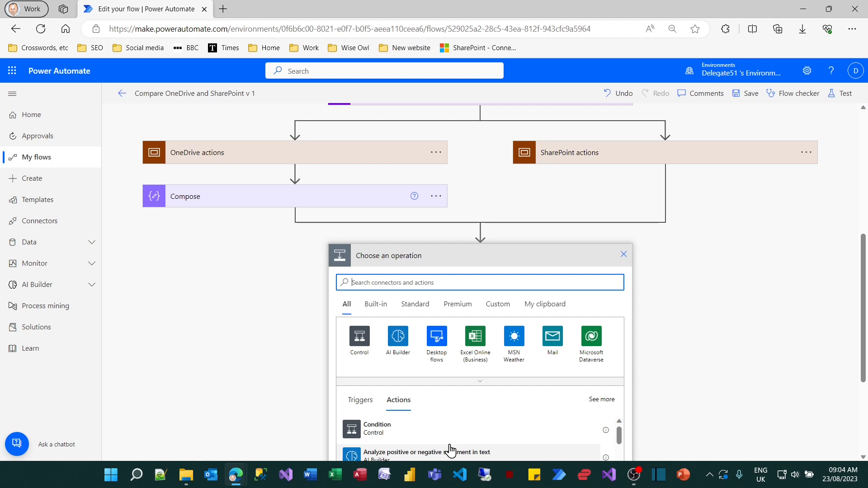
mouse_move(246, 202)
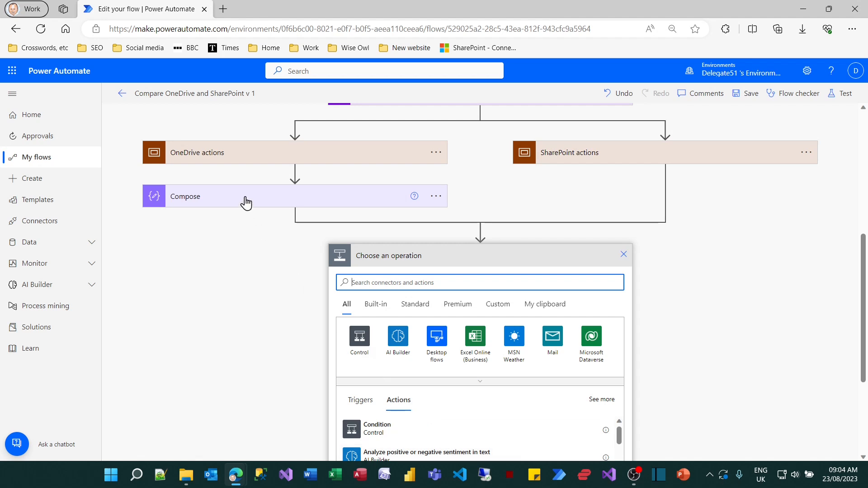
mouse_move(302, 209)
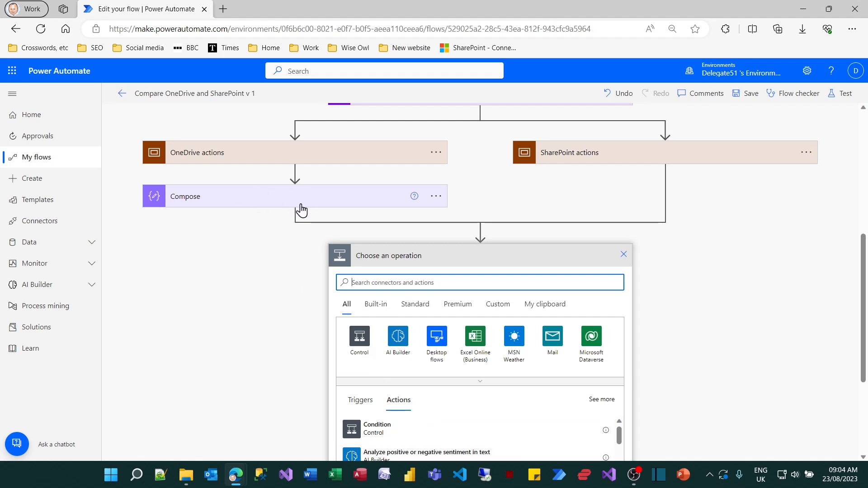
mouse_move(295, 200)
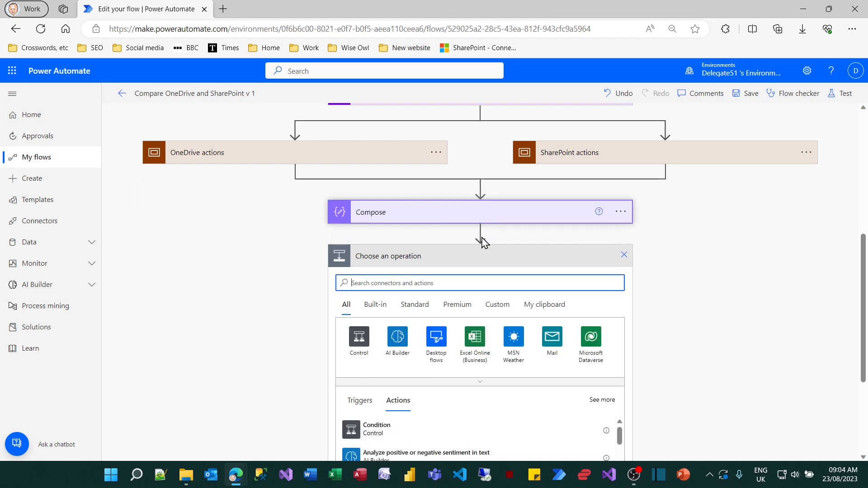
mouse_move(624, 254)
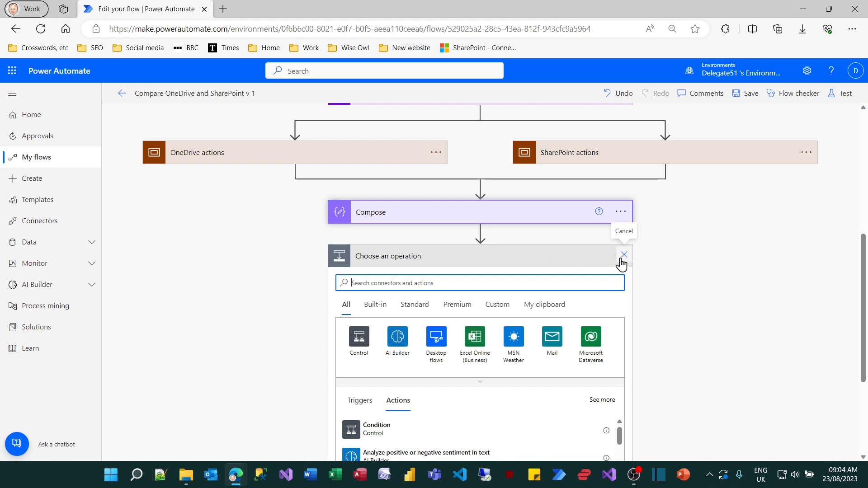
mouse_move(623, 264)
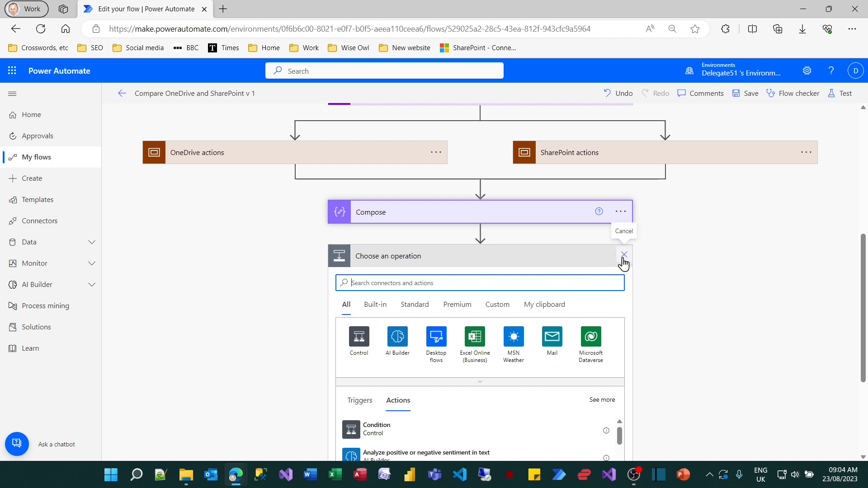
click(623, 256)
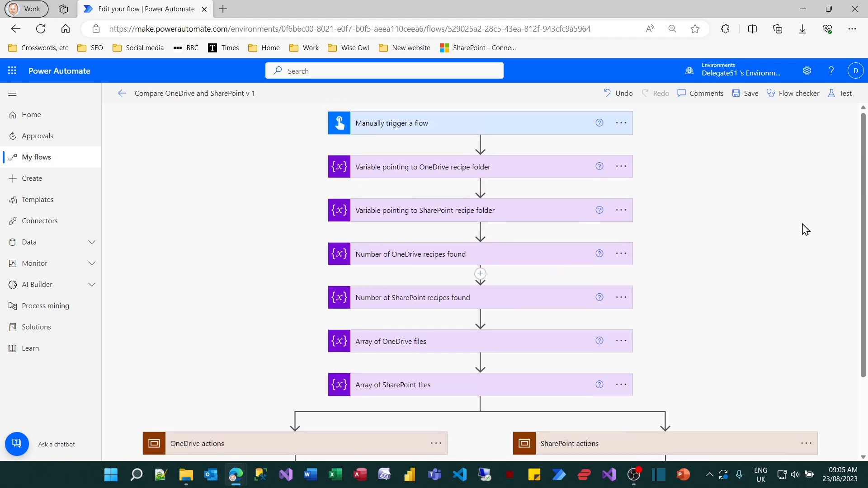
scroll(down, 3)
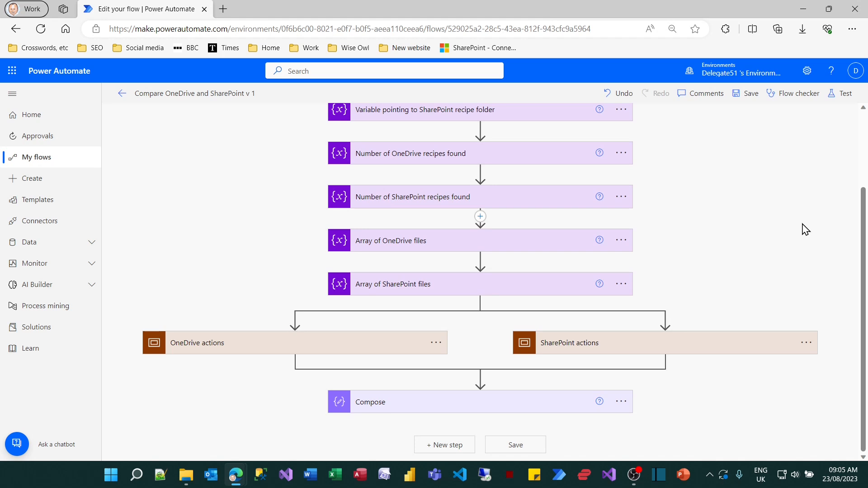
mouse_move(233, 350)
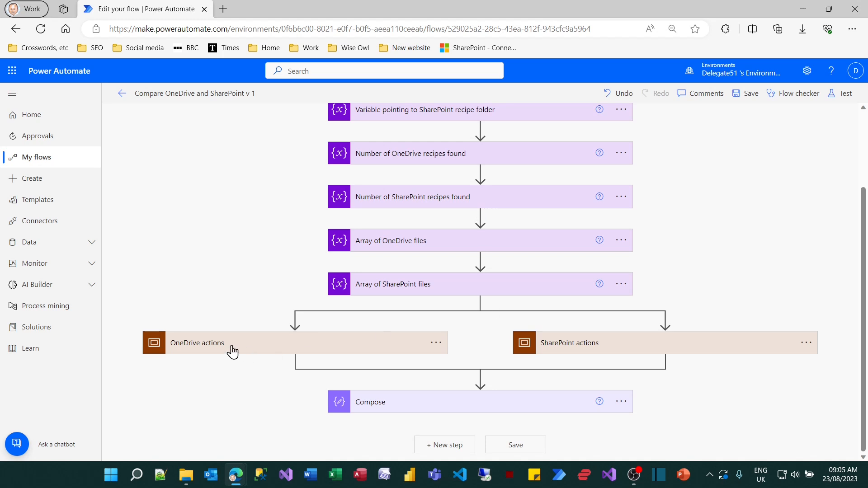
mouse_move(568, 350)
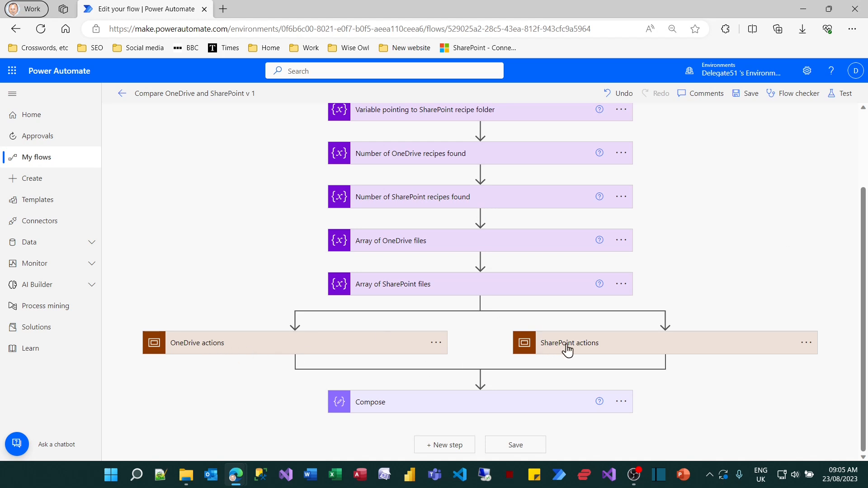
mouse_move(699, 403)
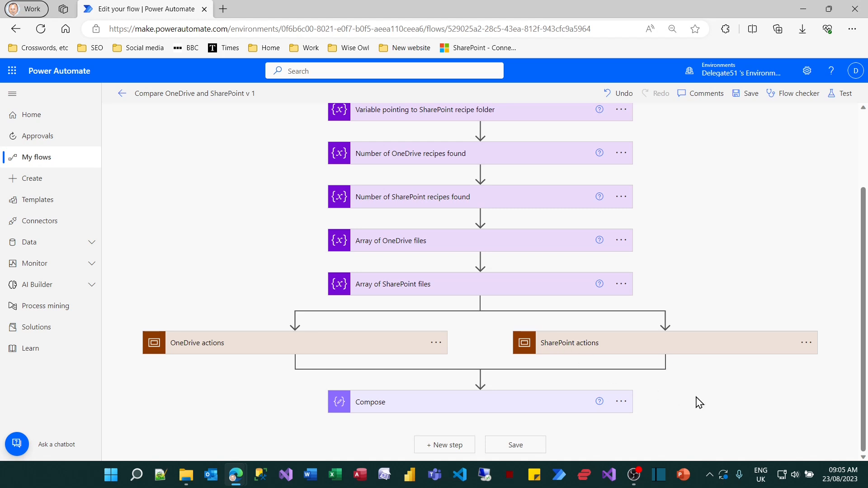
mouse_move(736, 408)
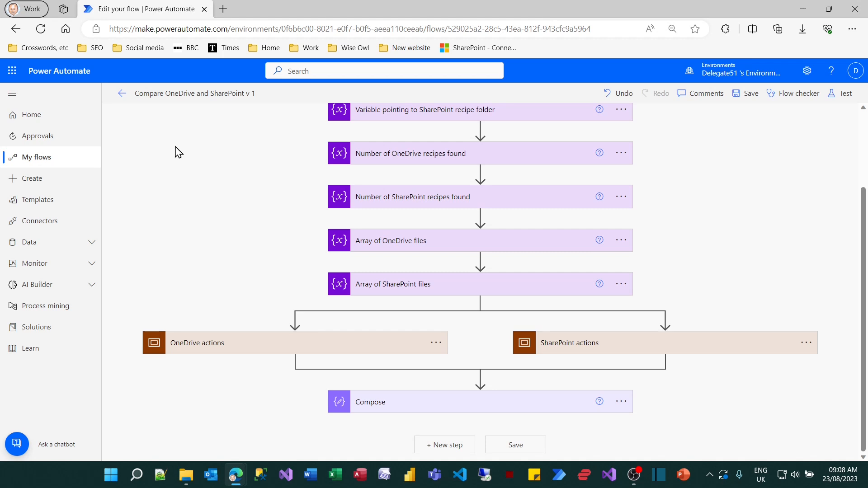
mouse_move(238, 347)
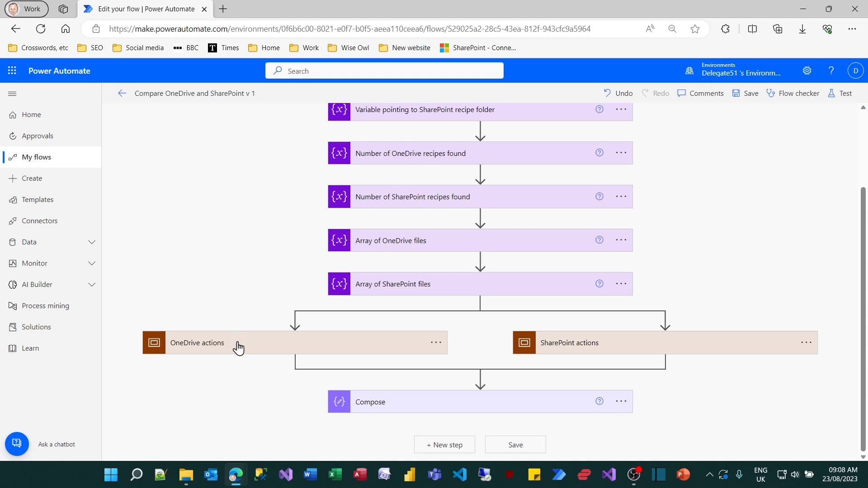
Expand OneDrive actions and open the count step's length(variables('OneDriveFiles')) expression.
click(197, 342)
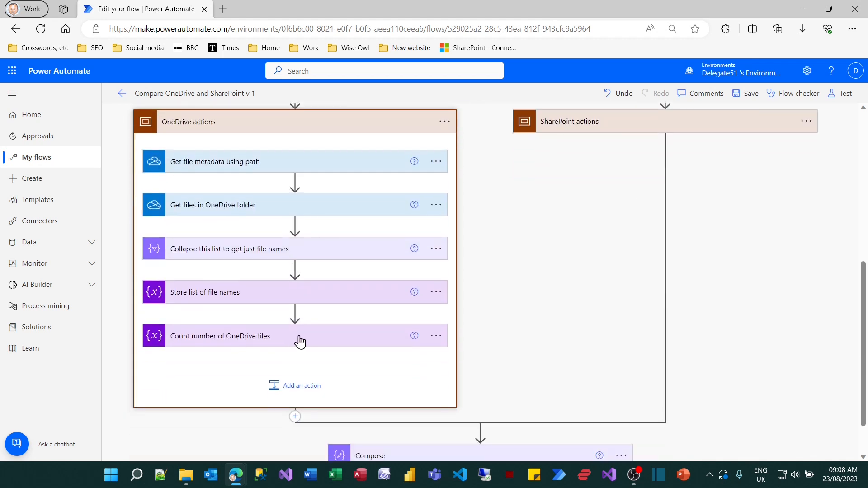
mouse_move(309, 340)
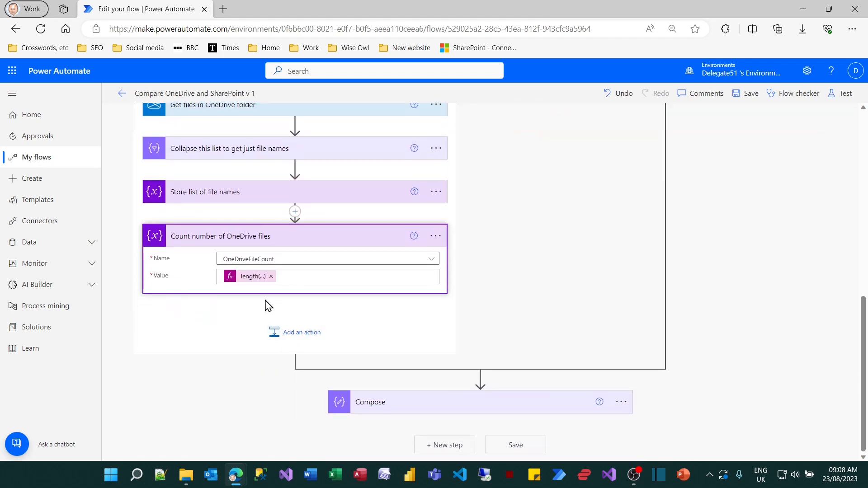
mouse_move(251, 278)
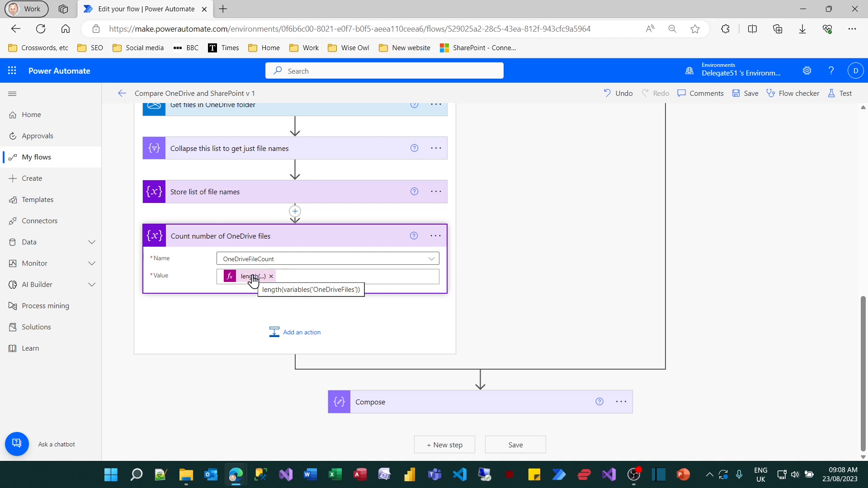
mouse_move(252, 283)
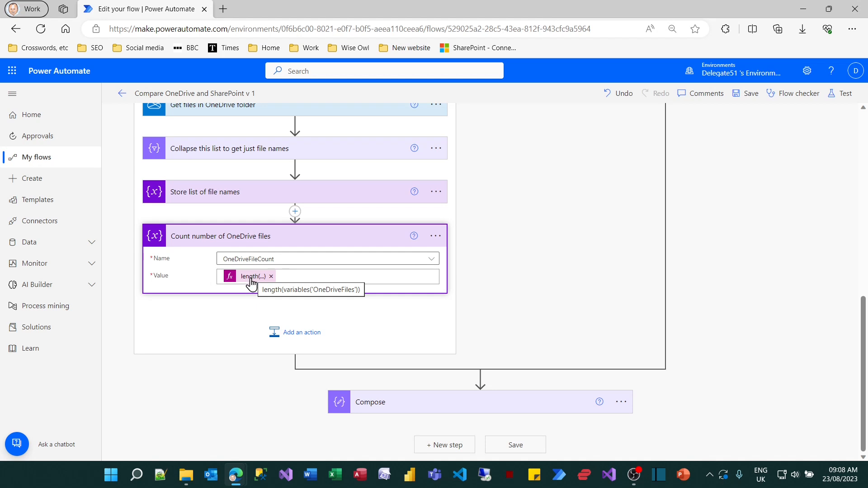
click(251, 277)
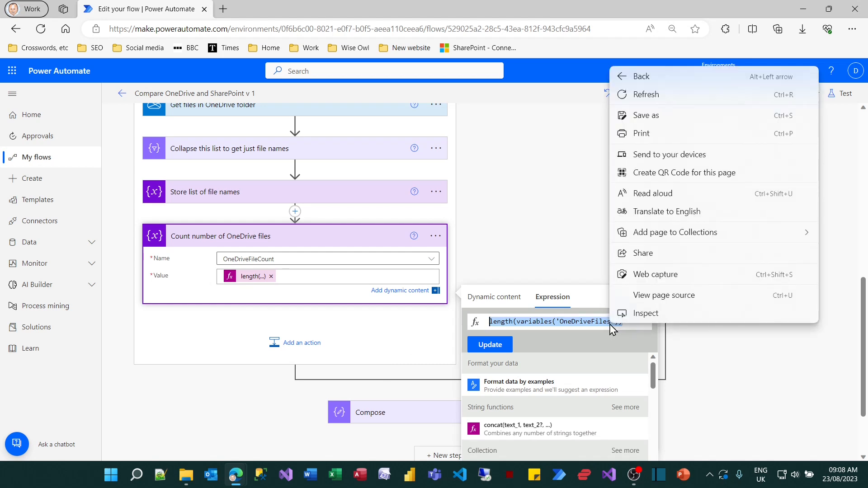
click(608, 321)
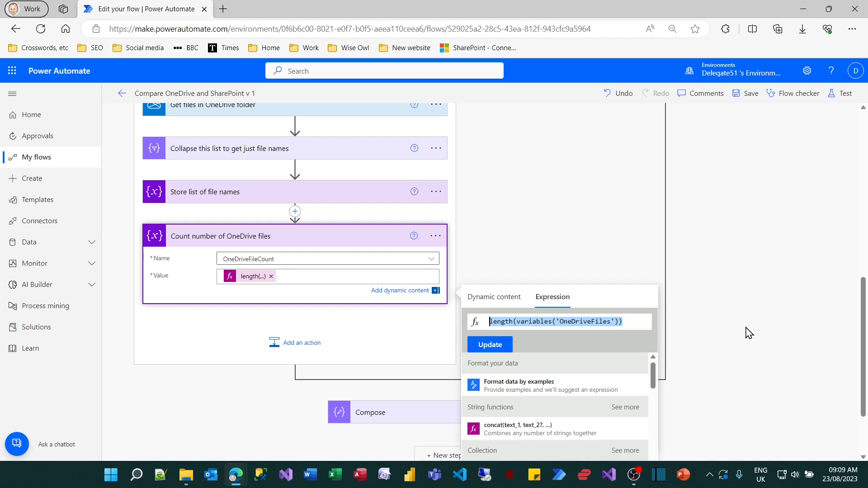
mouse_move(685, 325)
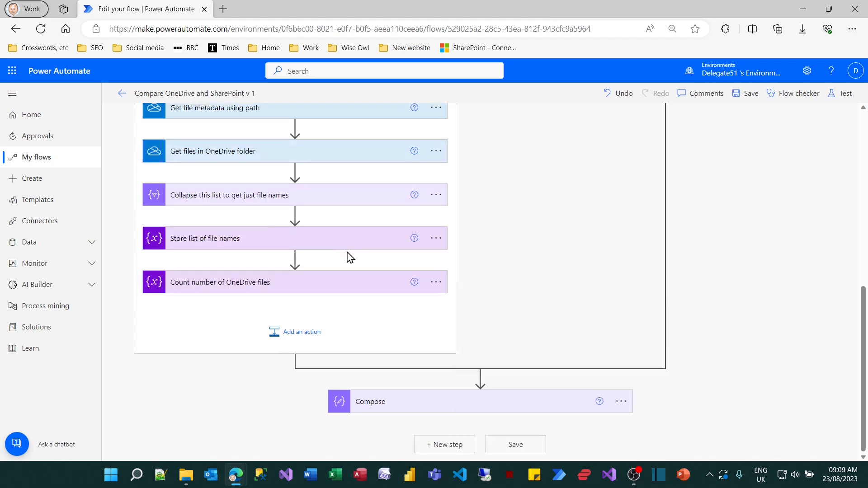
Add the note "Count number of OneDrive files - length(variables('OneDriveFiles'))" to the count step.
click(435, 236)
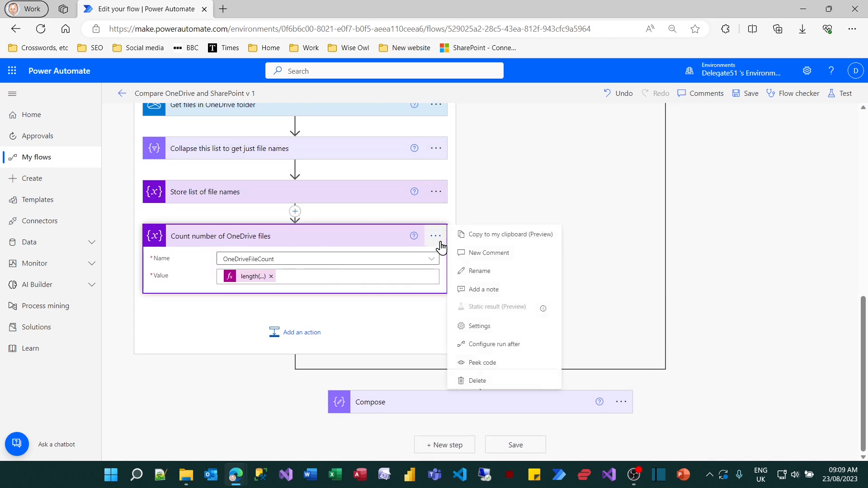
mouse_move(487, 293)
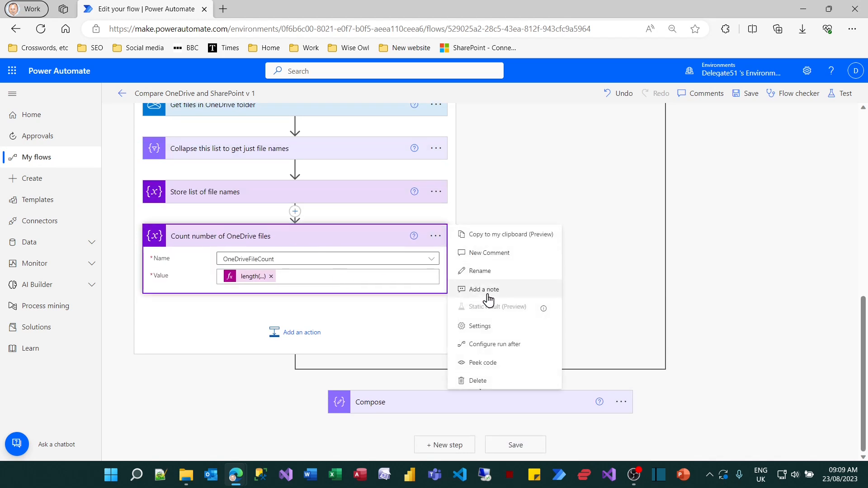
click(483, 289)
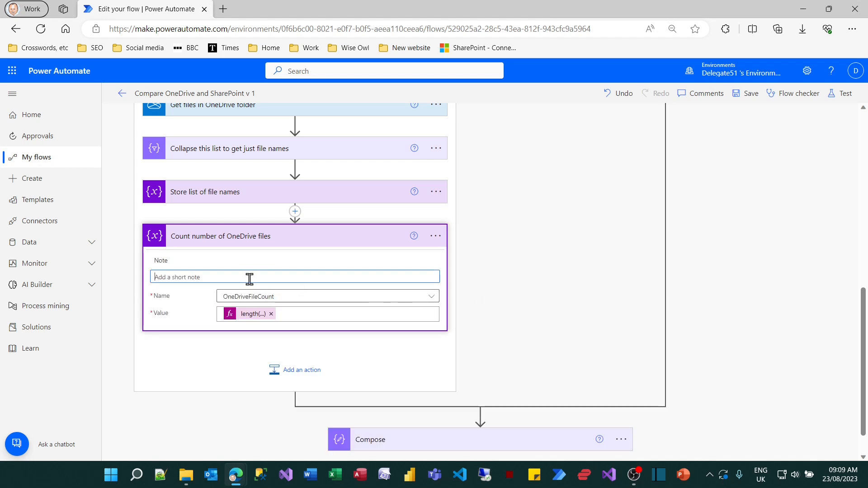
text(Count number of OneDrive files)
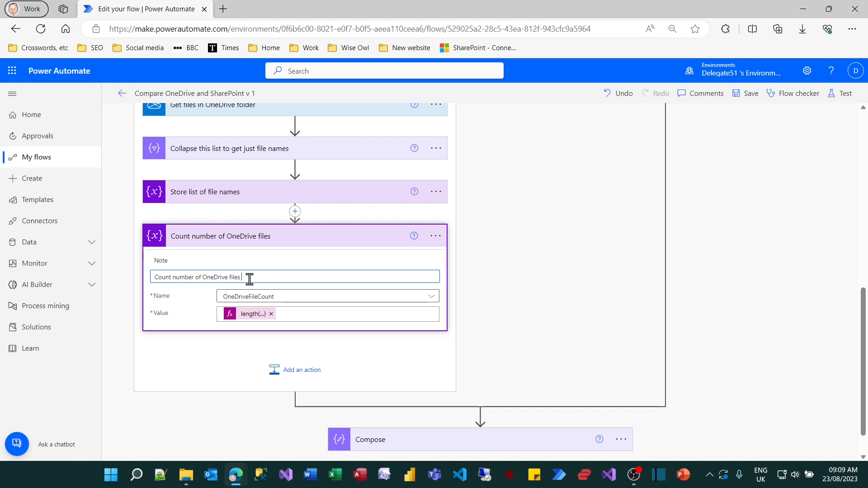
text(= length(variables('OneDriveFiles')))
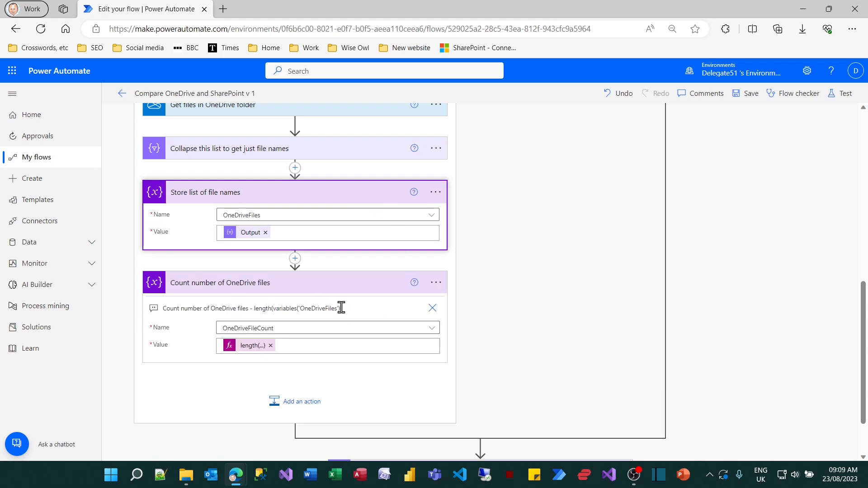
mouse_move(250, 345)
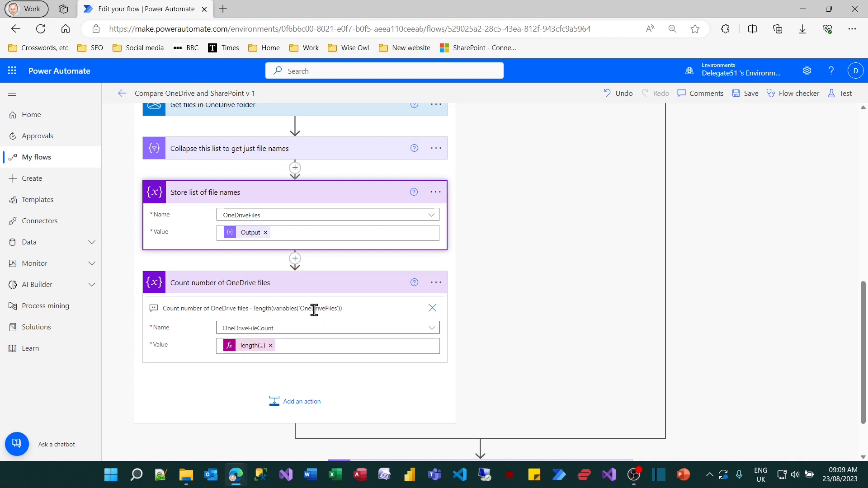
mouse_move(556, 330)
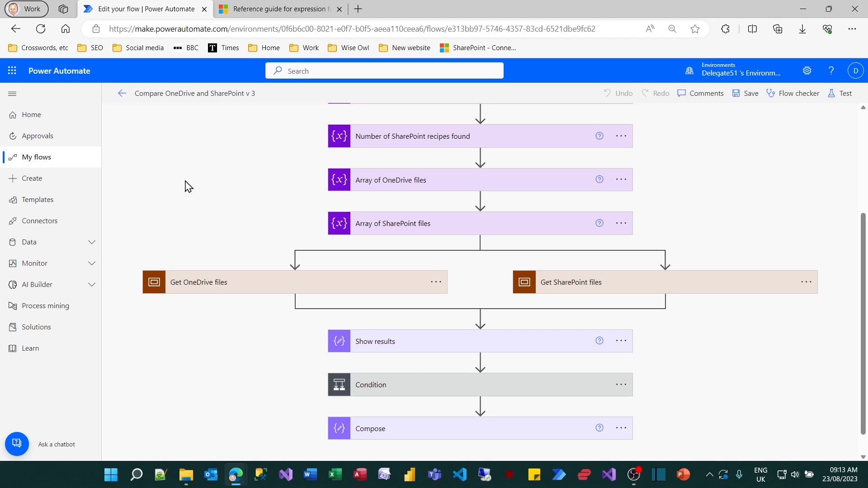
mouse_move(806, 71)
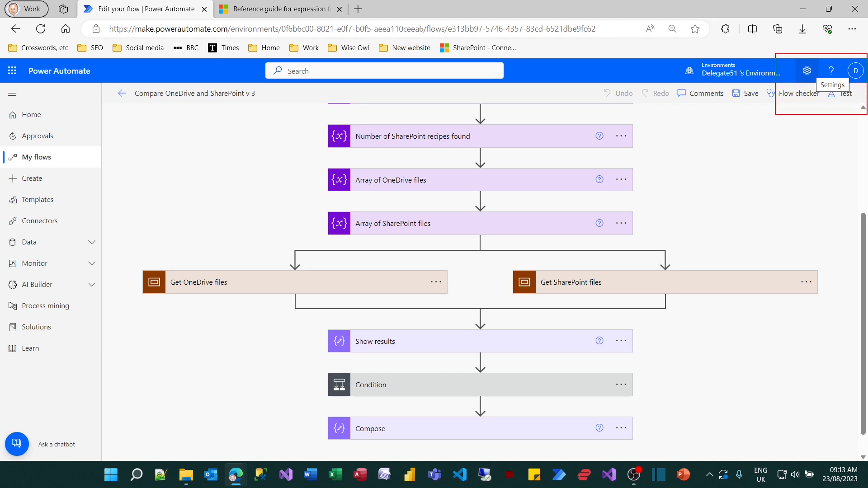
mouse_move(819, 82)
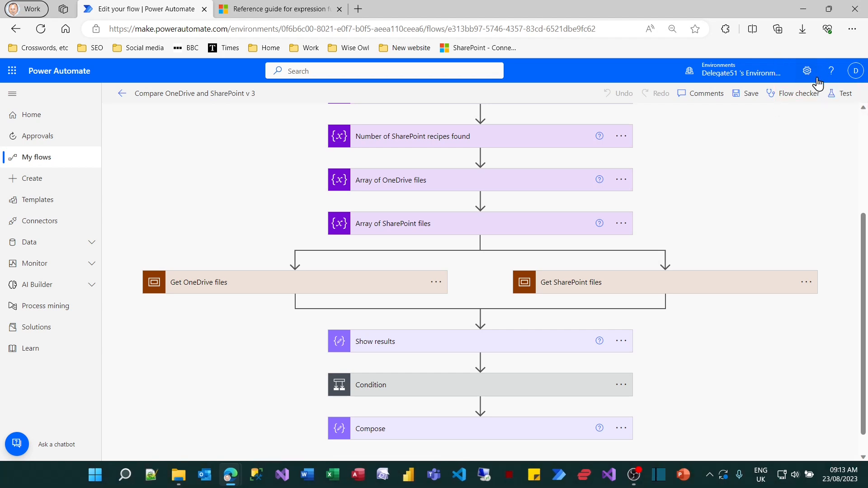
Turn Experimental Features on in the full Power Automate settings and save.
click(806, 71)
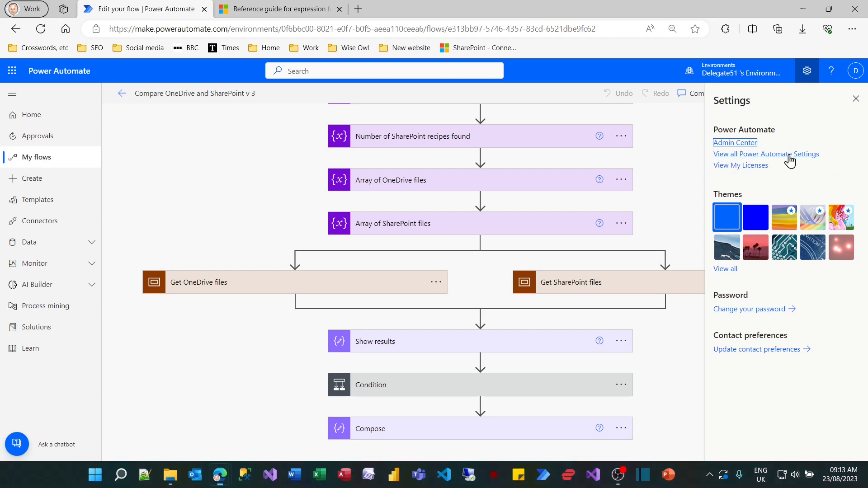
click(765, 154)
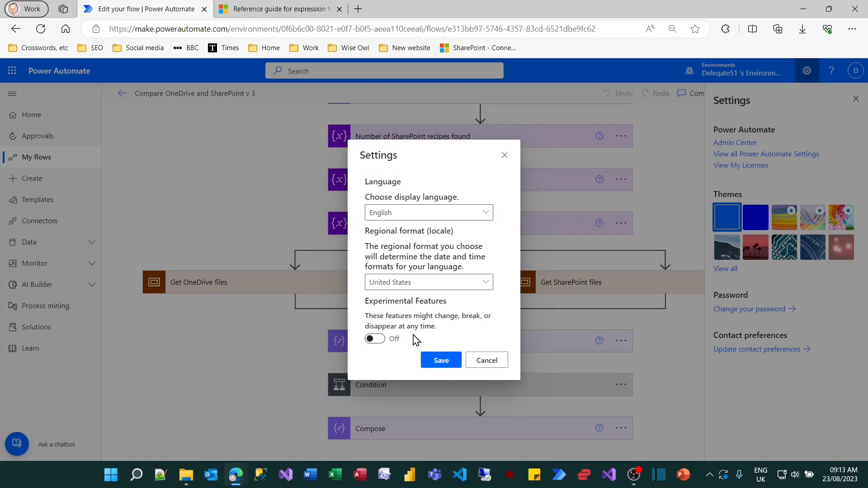
click(374, 338)
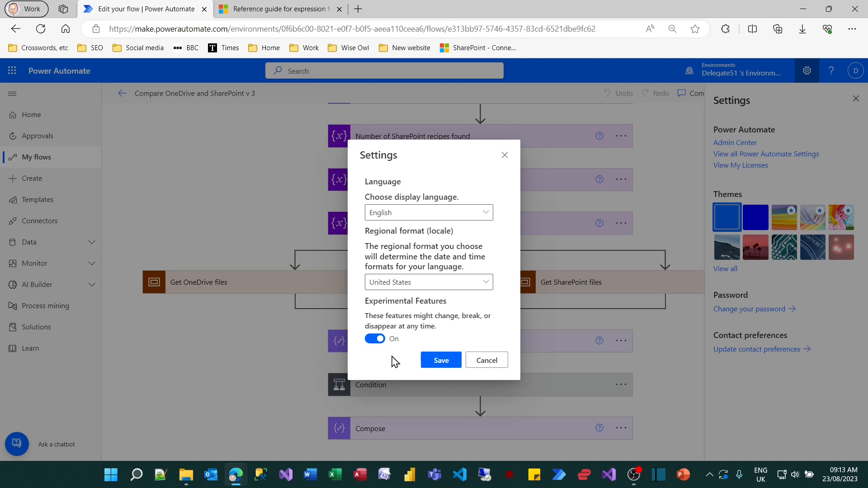
mouse_move(392, 369)
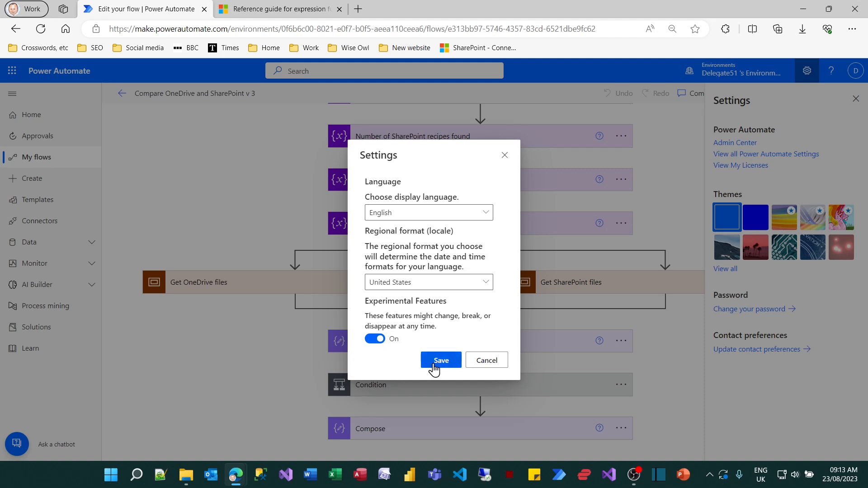
click(441, 360)
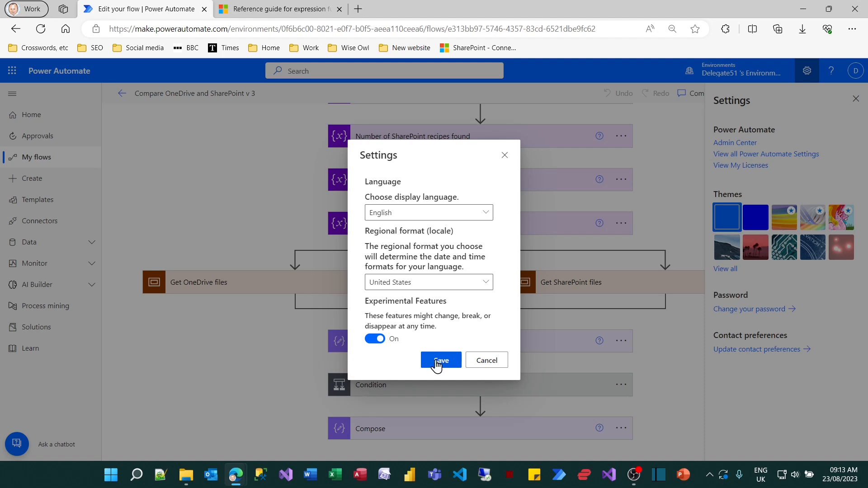
click(440, 360)
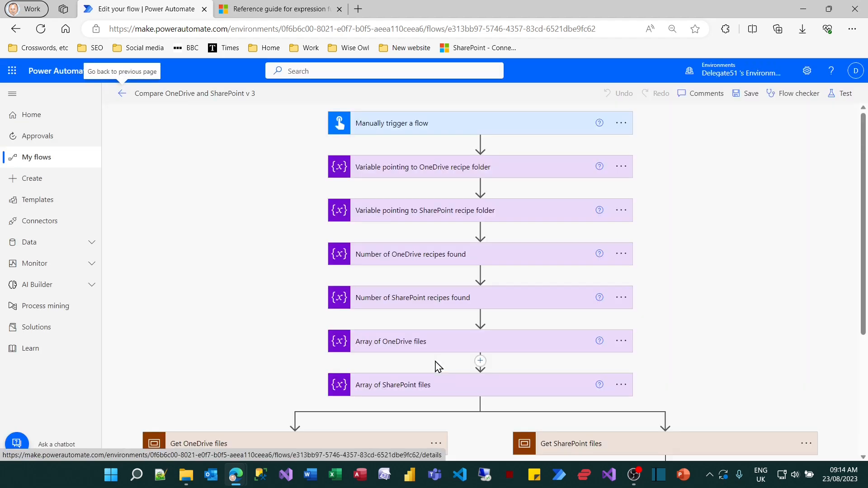
Expand 'Count number of OneDrive files' in the reloaded flow to see its note and expression.
scroll(down, 3)
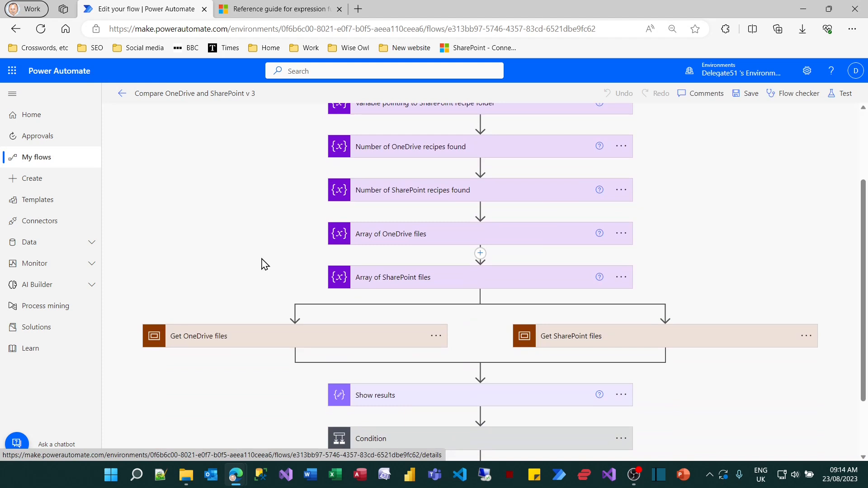
scroll(down, 3)
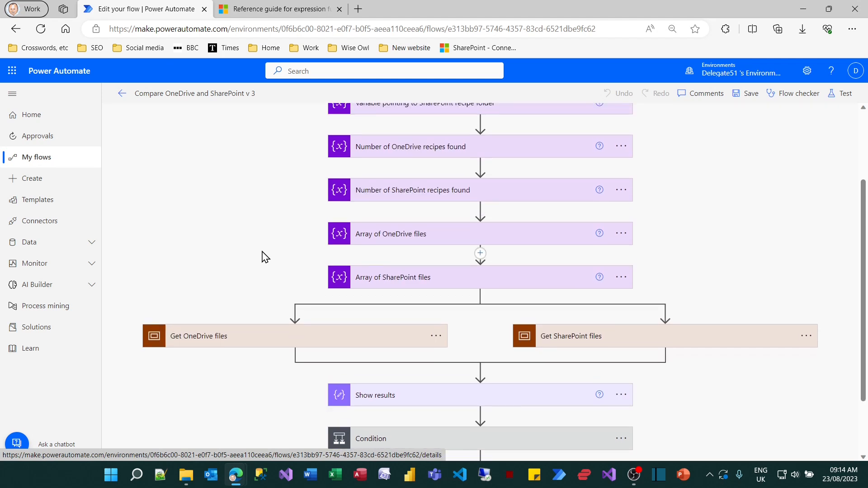
scroll(down, 3)
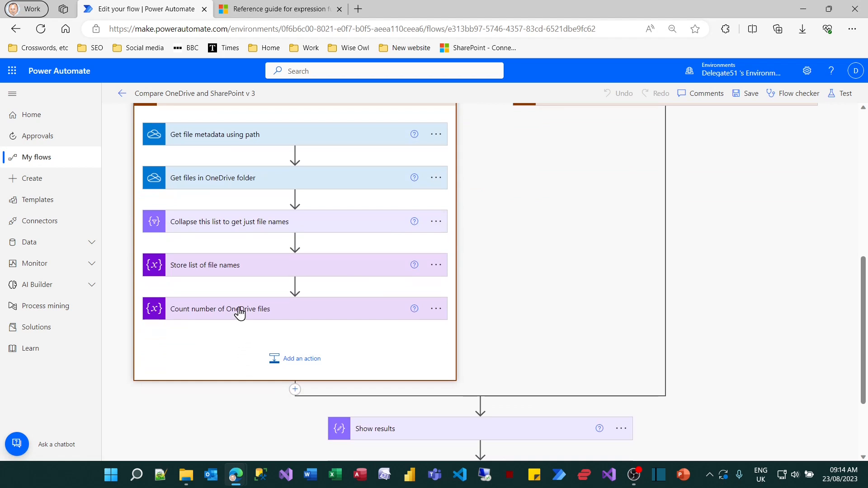
click(239, 309)
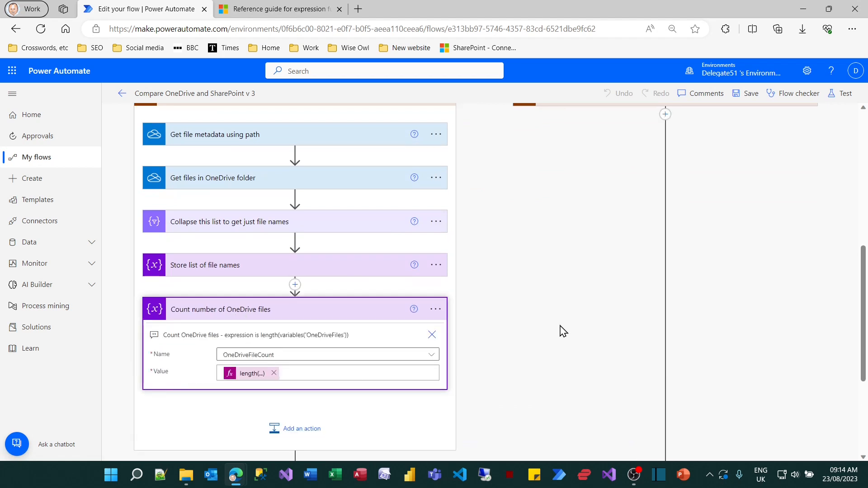
mouse_move(328, 373)
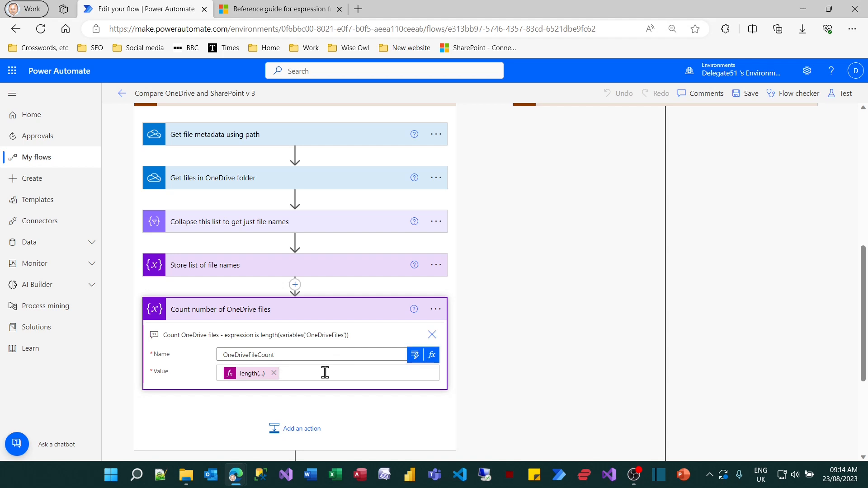
scroll(down, 3)
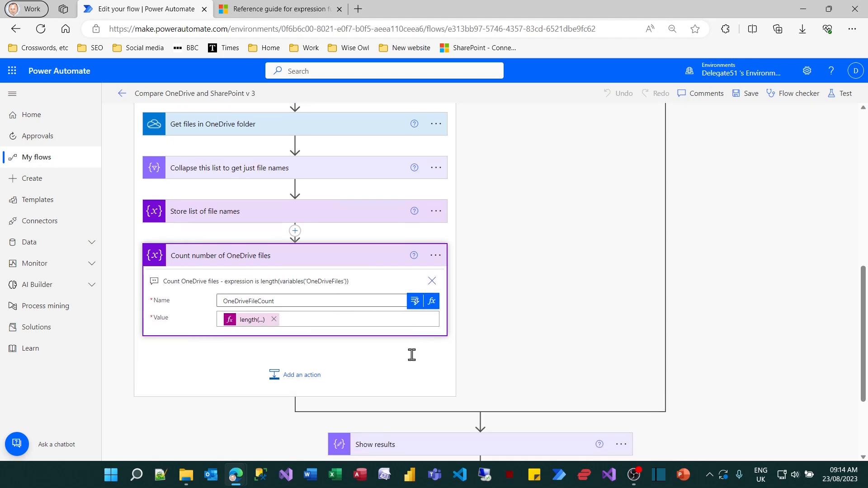
mouse_move(414, 301)
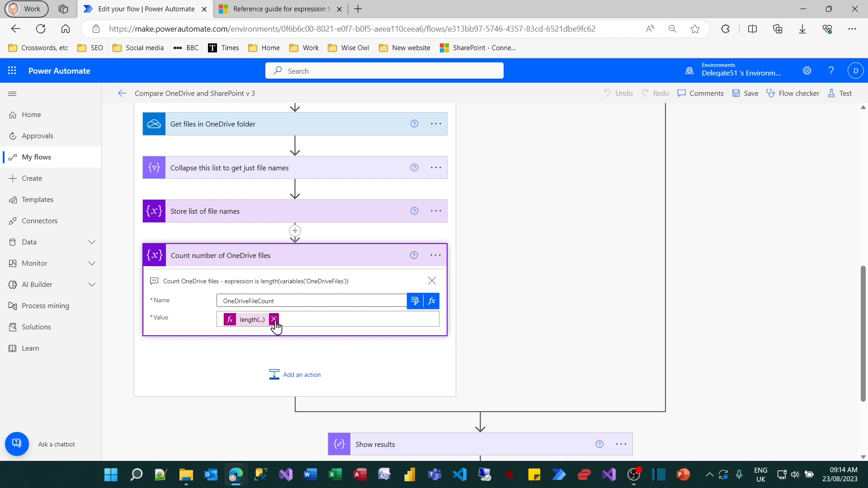
click(251, 319)
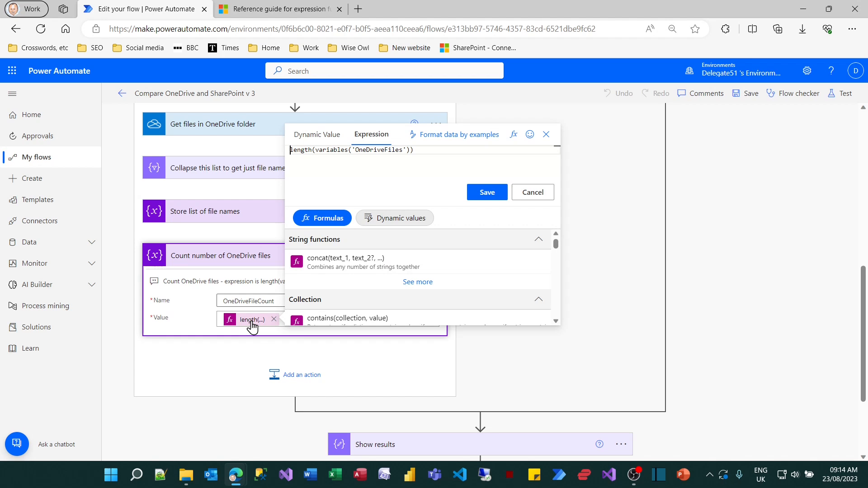
mouse_move(277, 310)
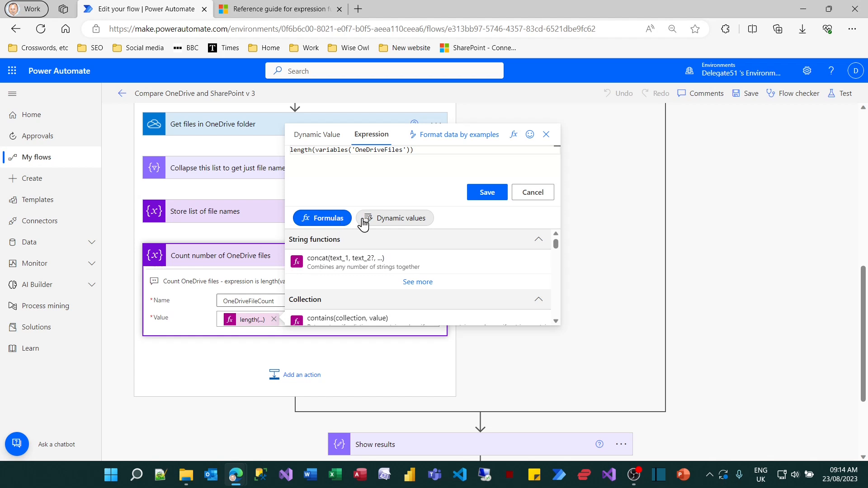
click(398, 218)
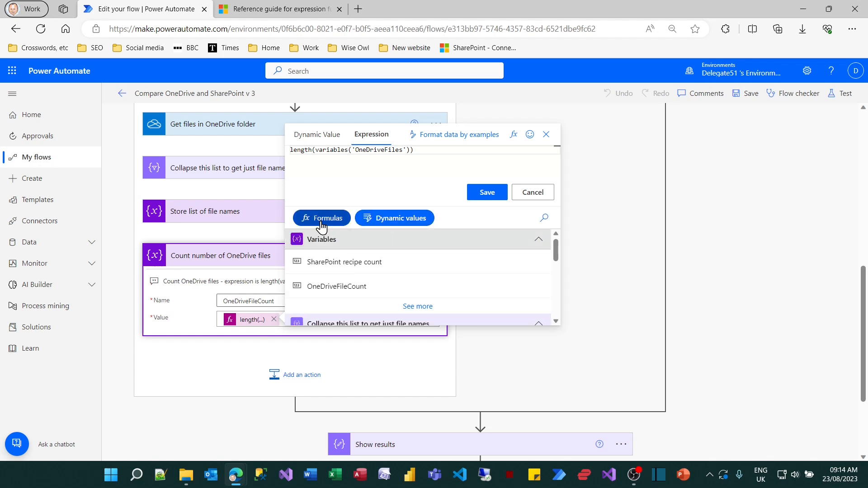
click(321, 218)
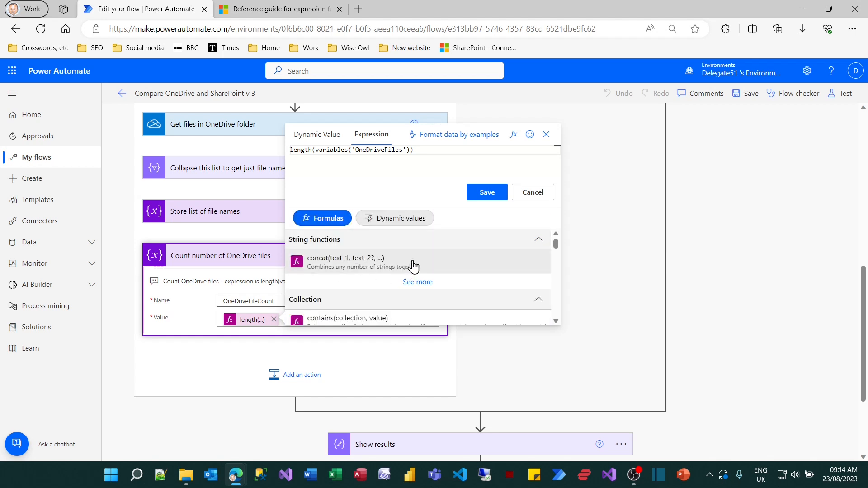
scroll(down, 3)
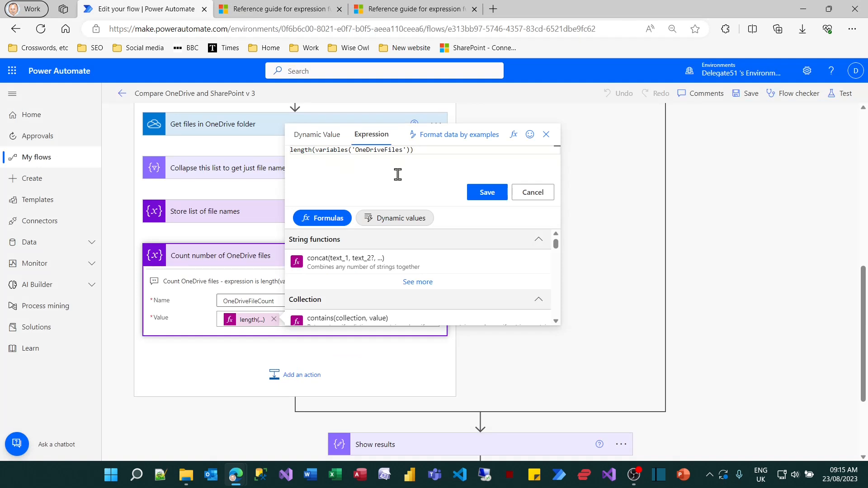
mouse_move(531, 192)
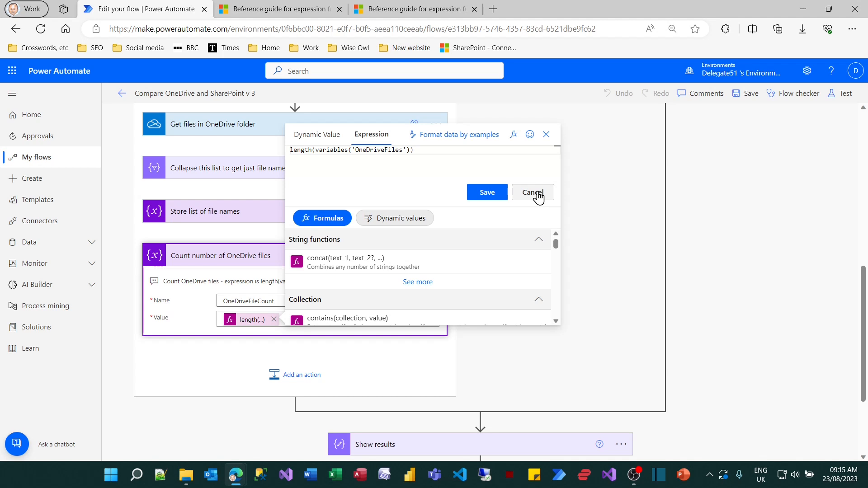
click(532, 192)
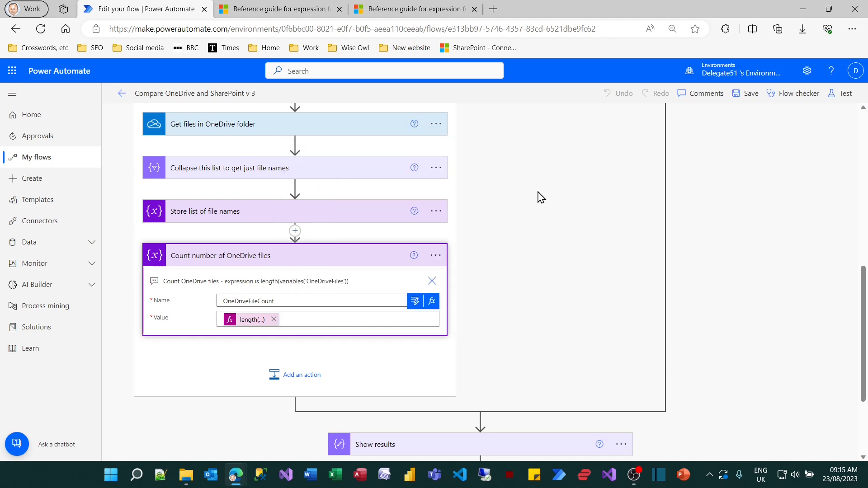
mouse_move(806, 71)
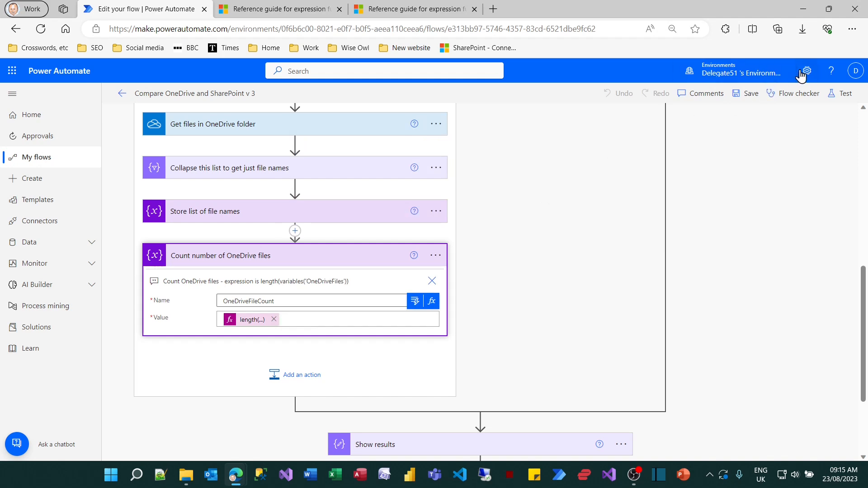
Reopen Settings and apply Experimental Features off, reloading the flow.
click(806, 71)
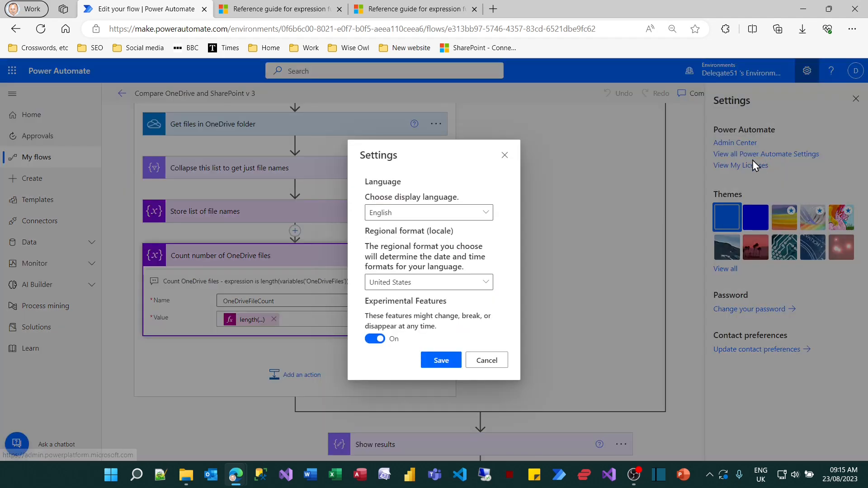
click(441, 361)
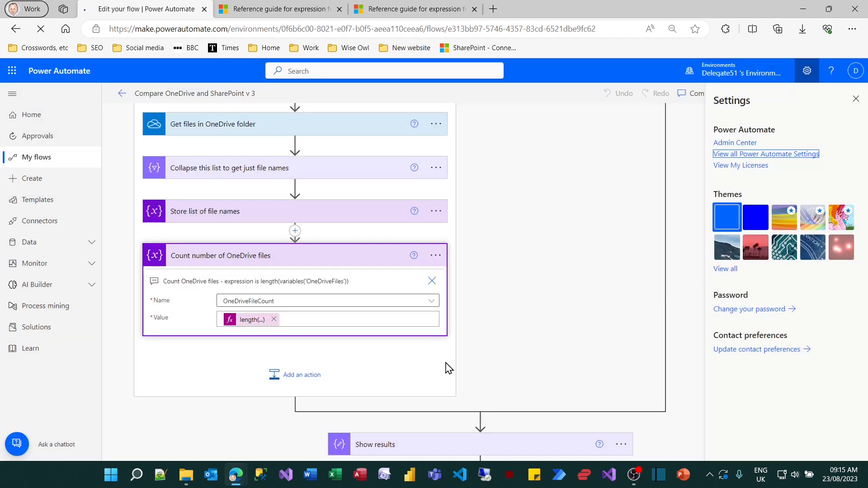